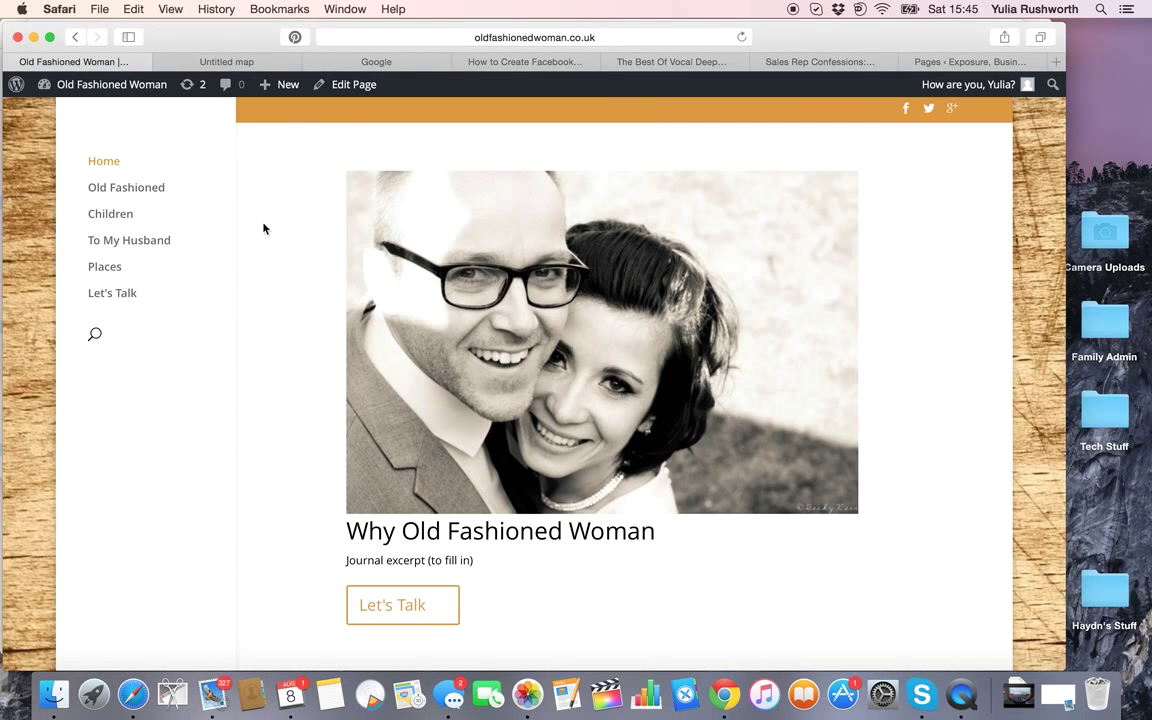
mouse_move(296, 204)
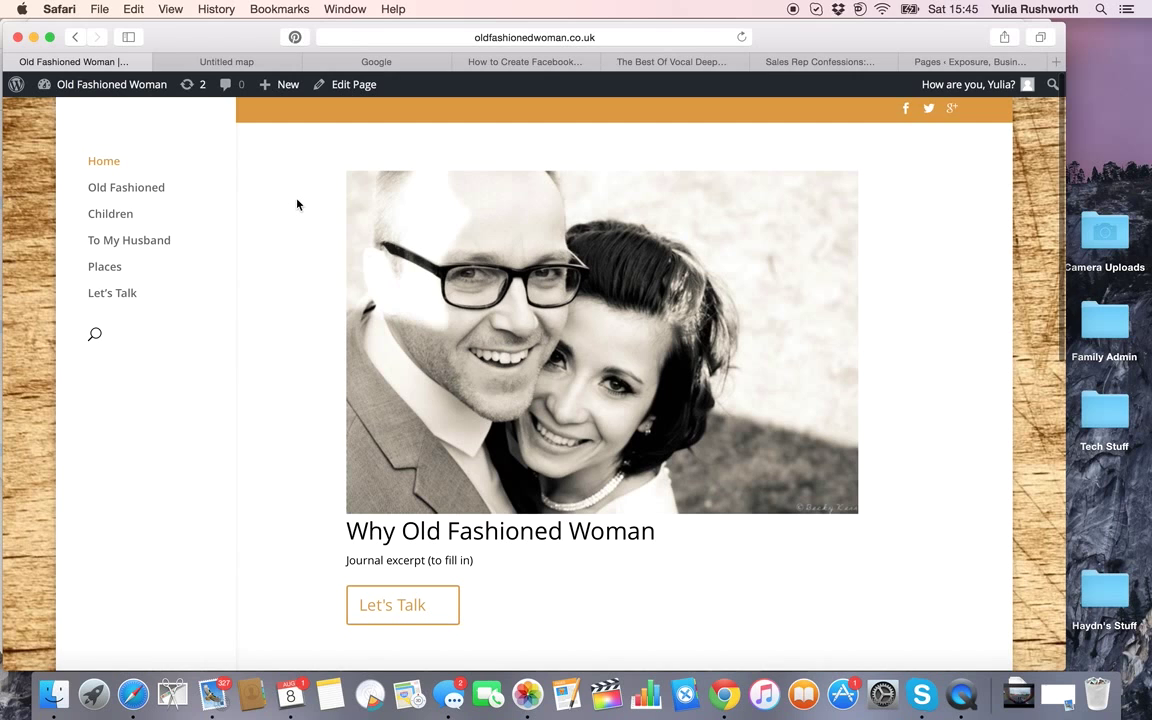
mouse_move(204, 264)
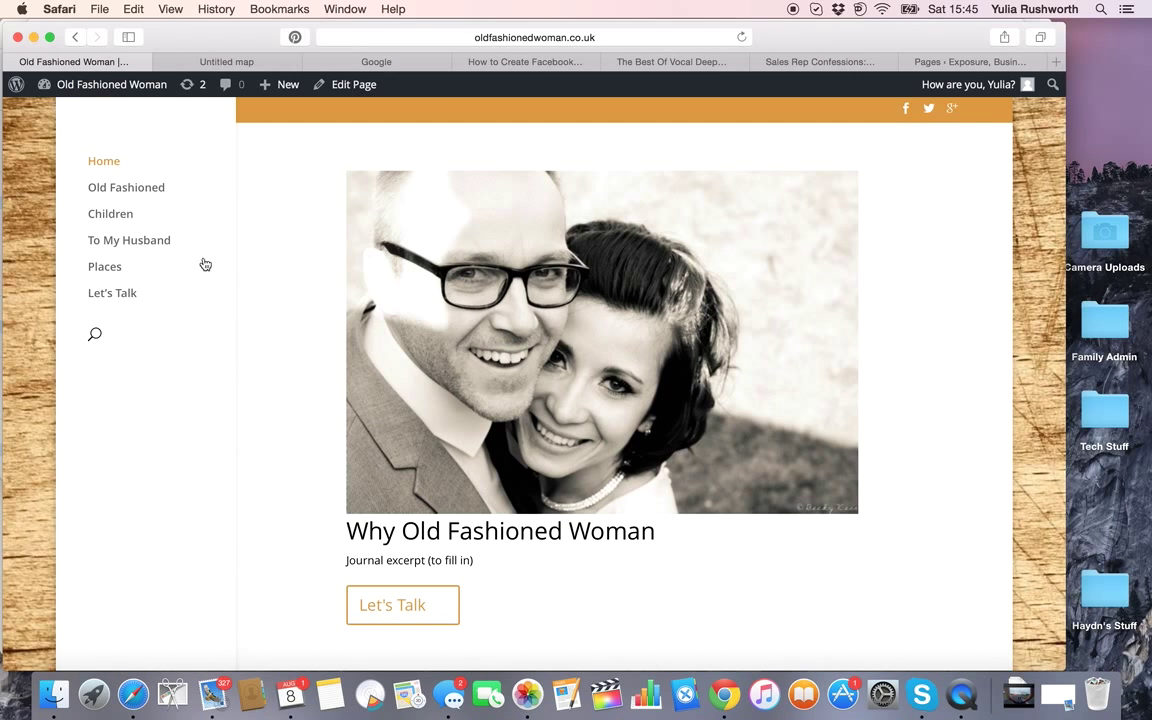
mouse_move(104, 268)
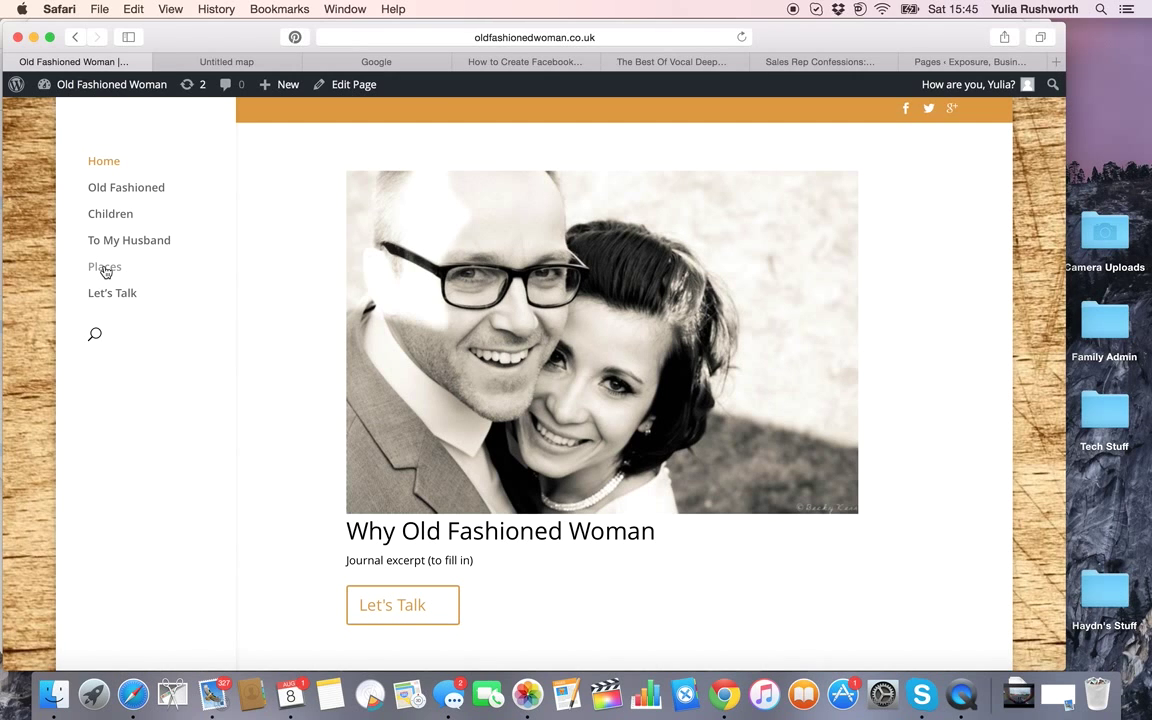
click(104, 268)
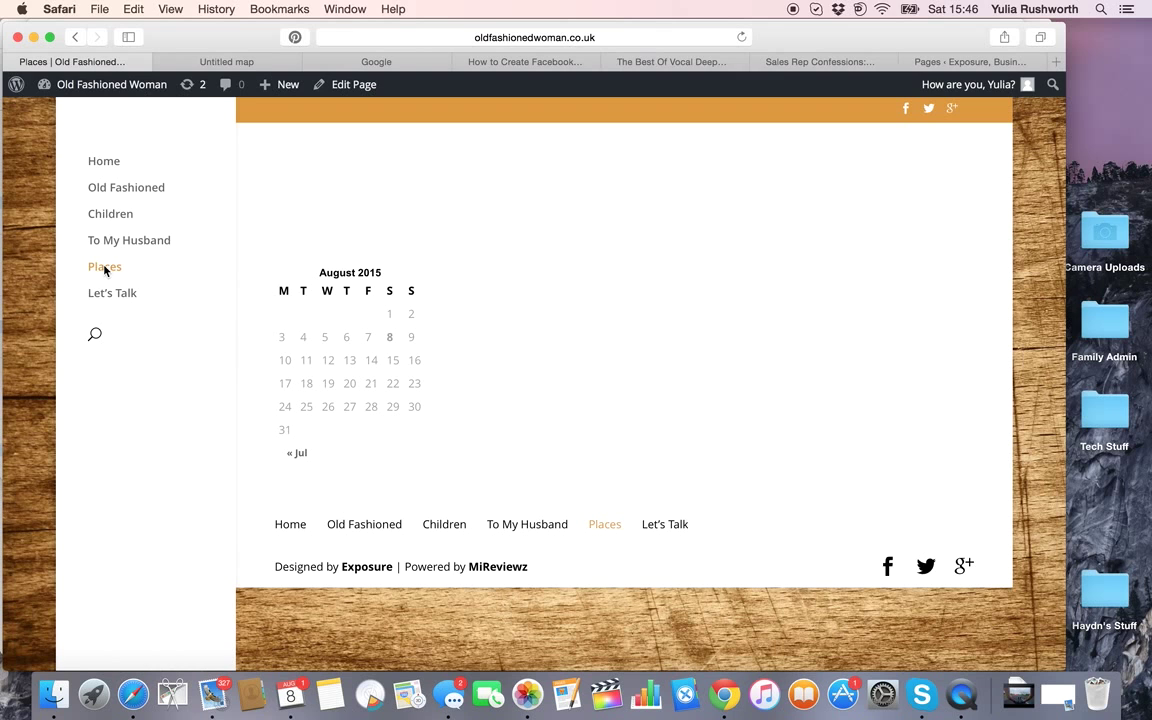
click(228, 60)
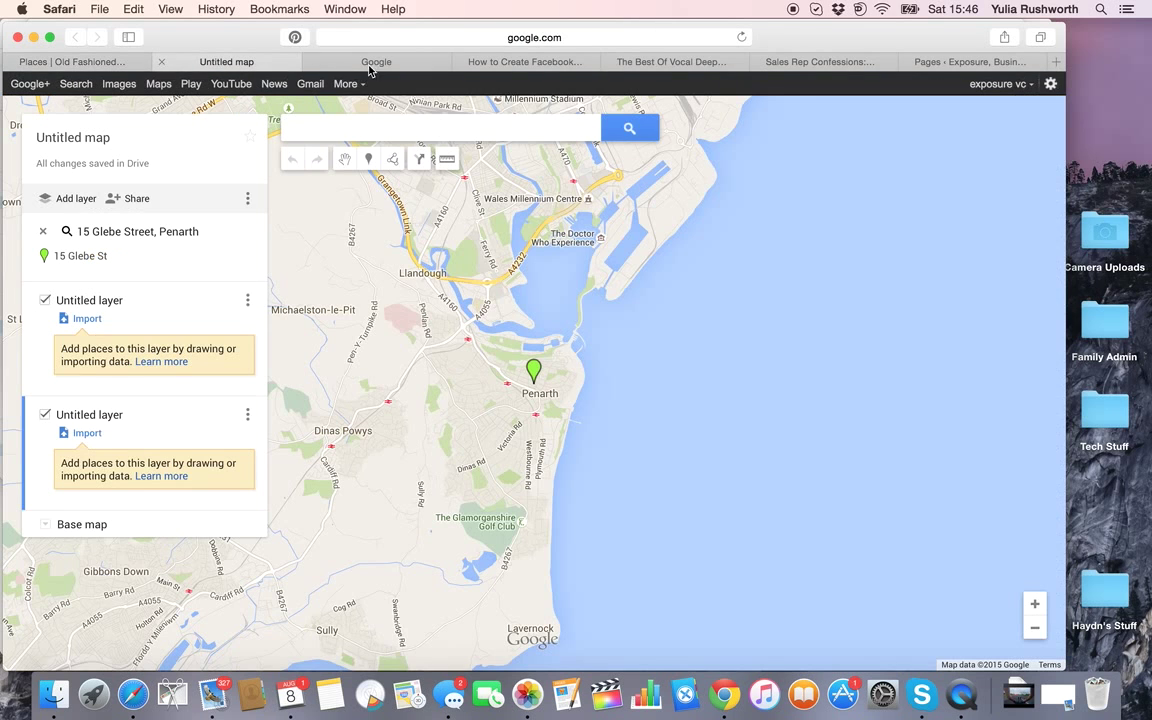
Step: Search the web for google maps and go to the Google Maps site
click(534, 36)
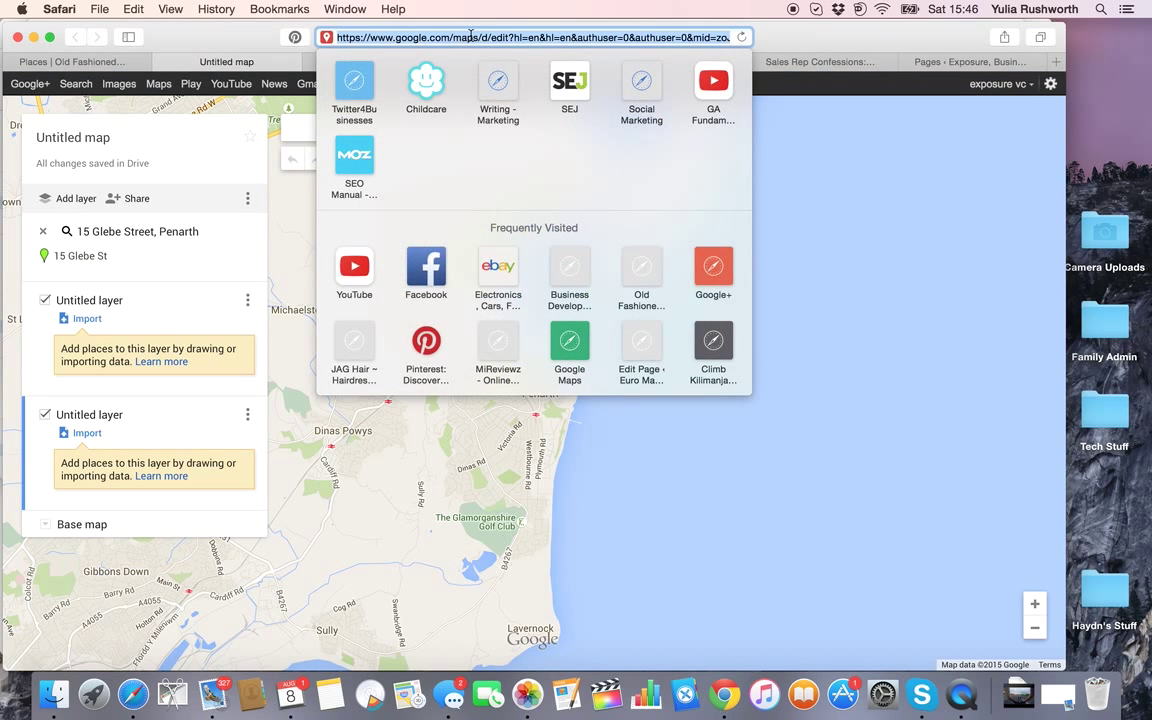
text(google maps)
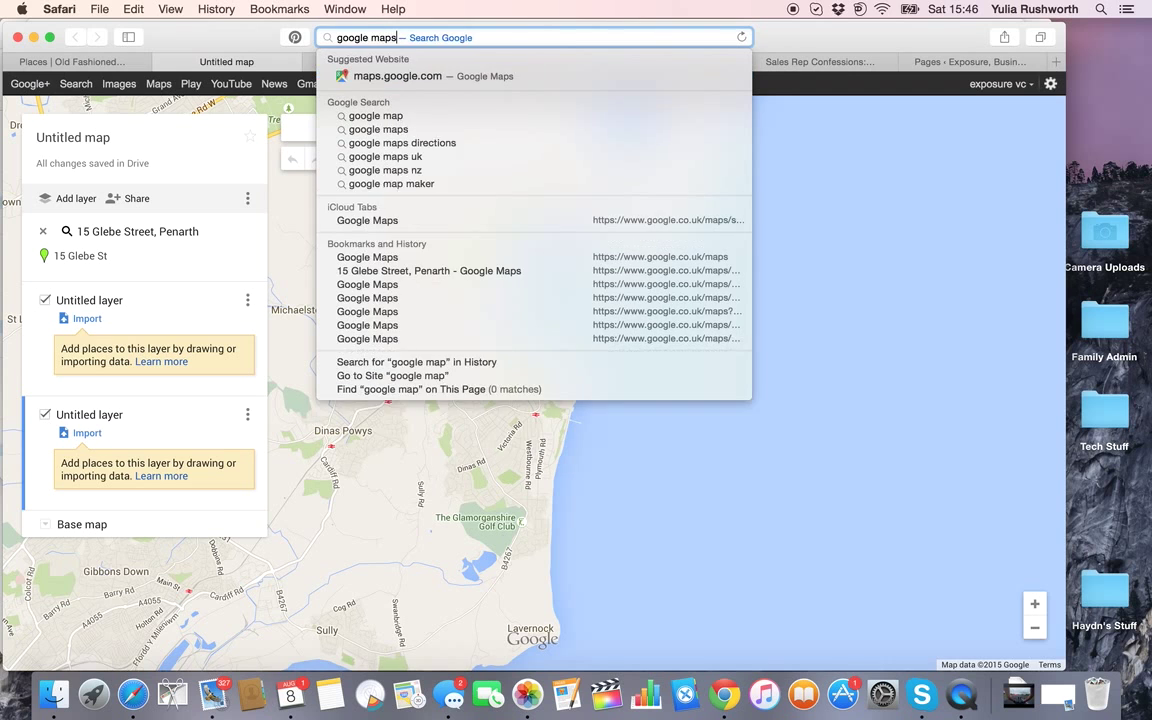
key(Return)
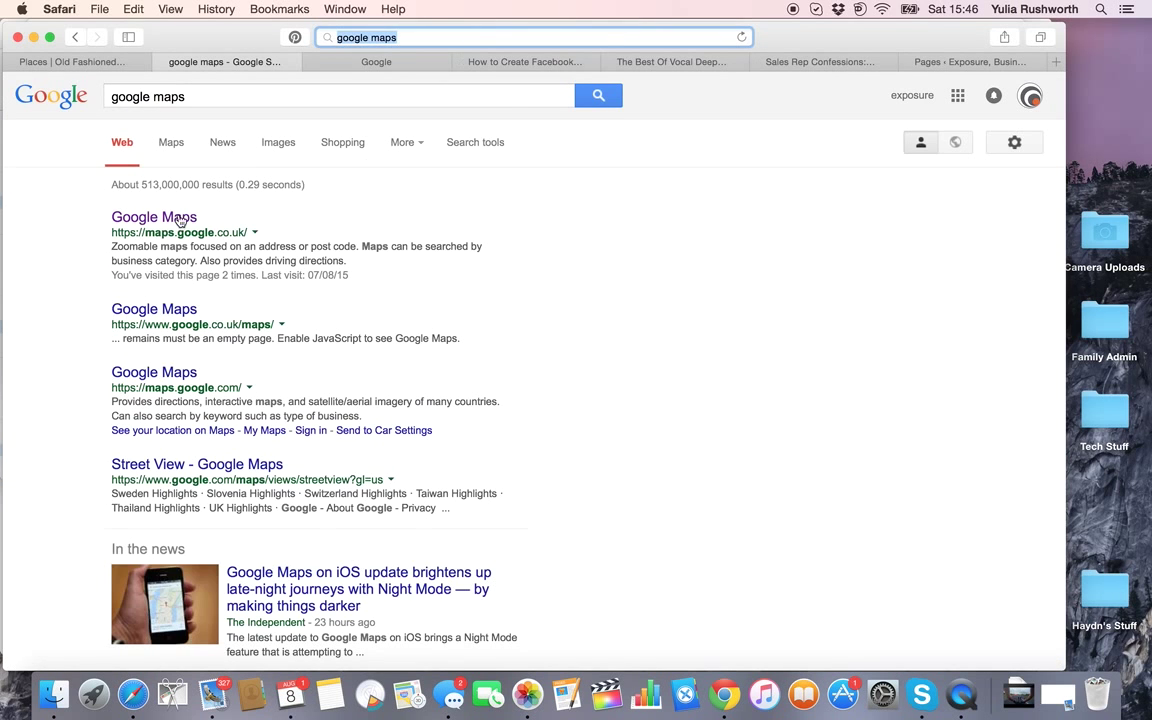
click(152, 216)
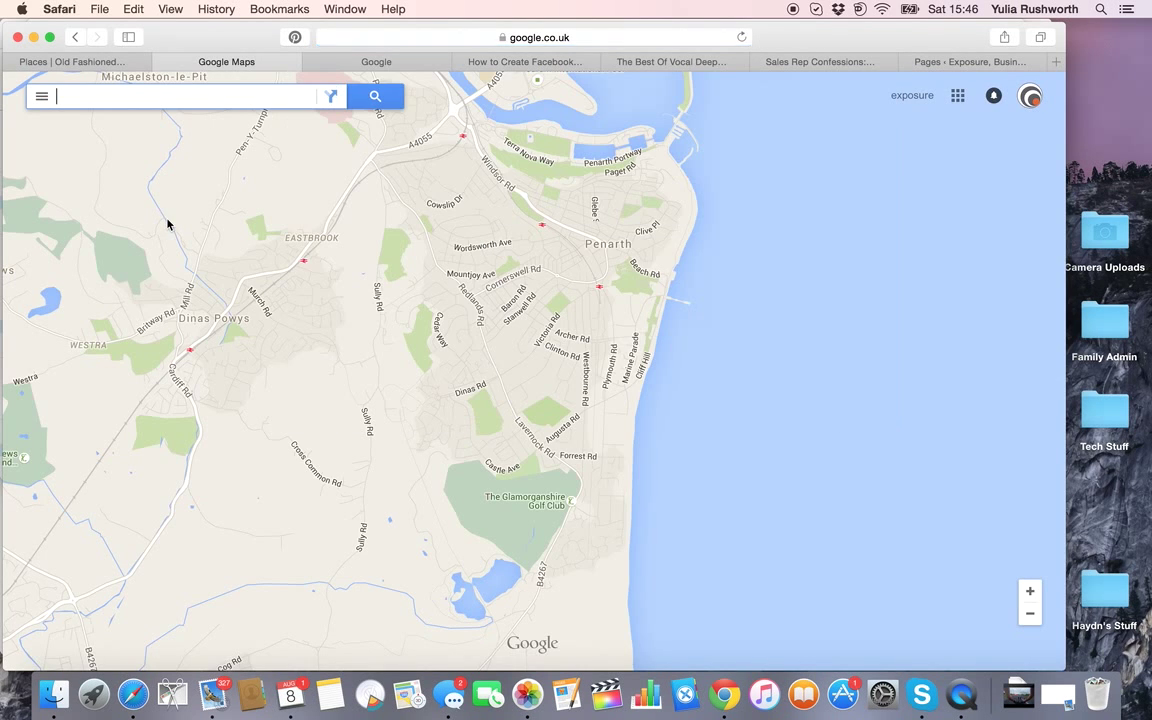
click(180, 96)
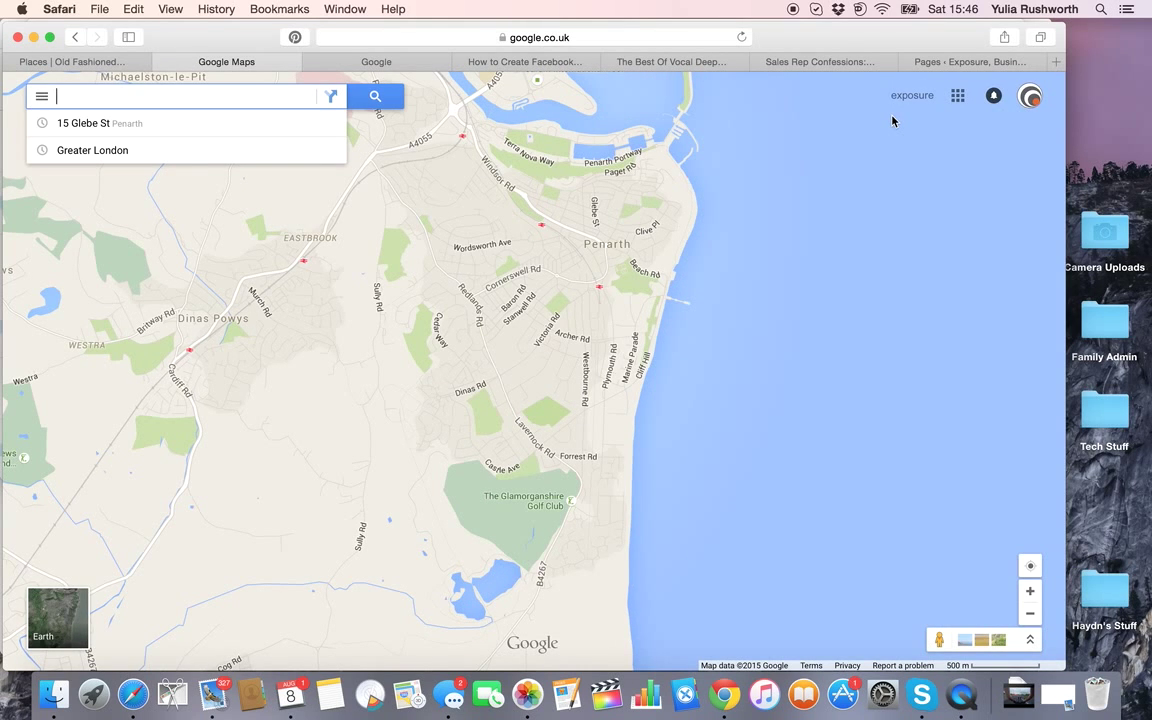
mouse_move(448, 154)
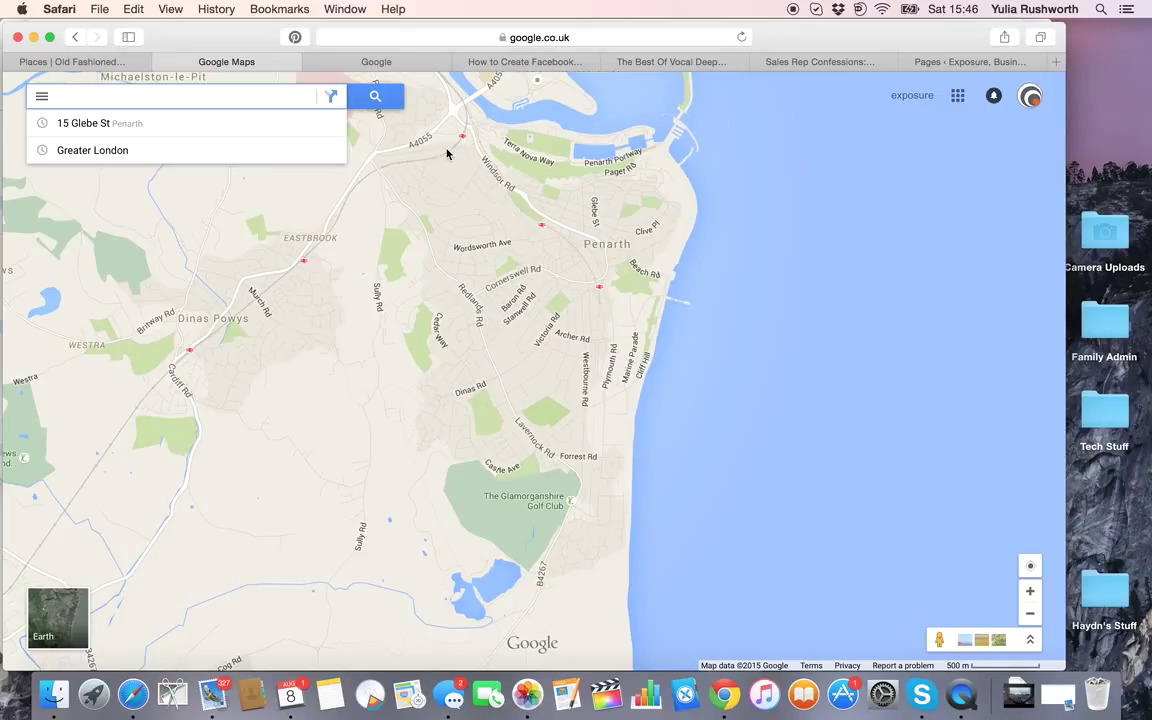
mouse_move(272, 174)
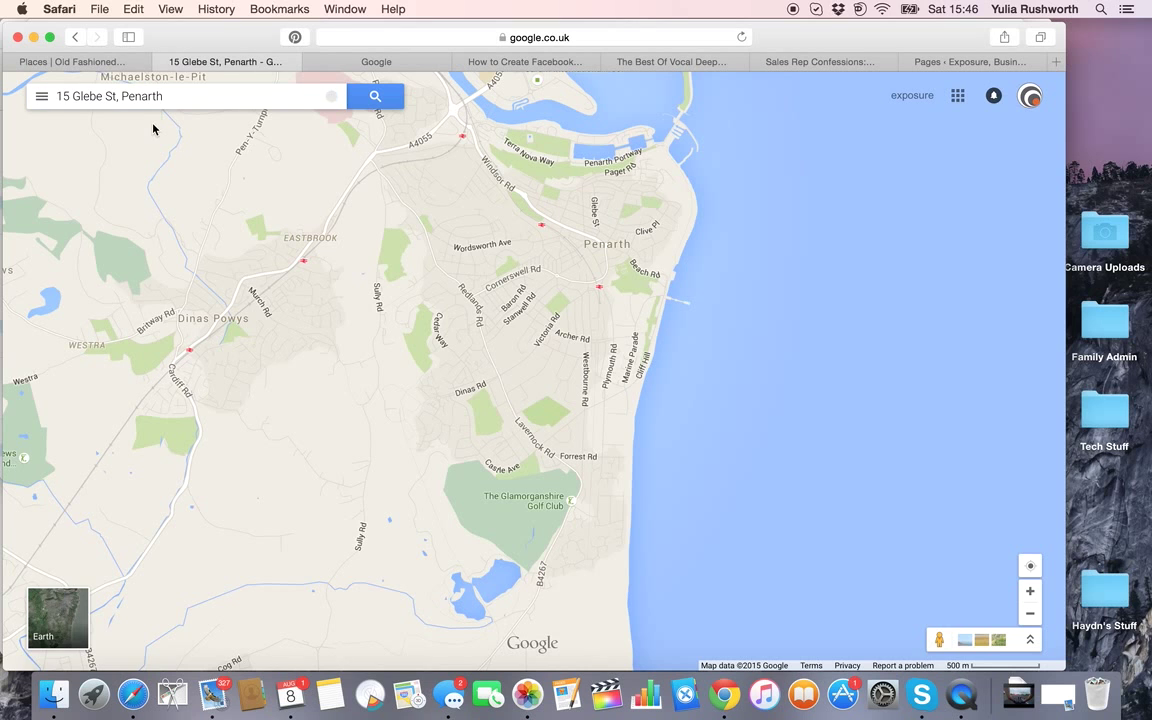
click(376, 96)
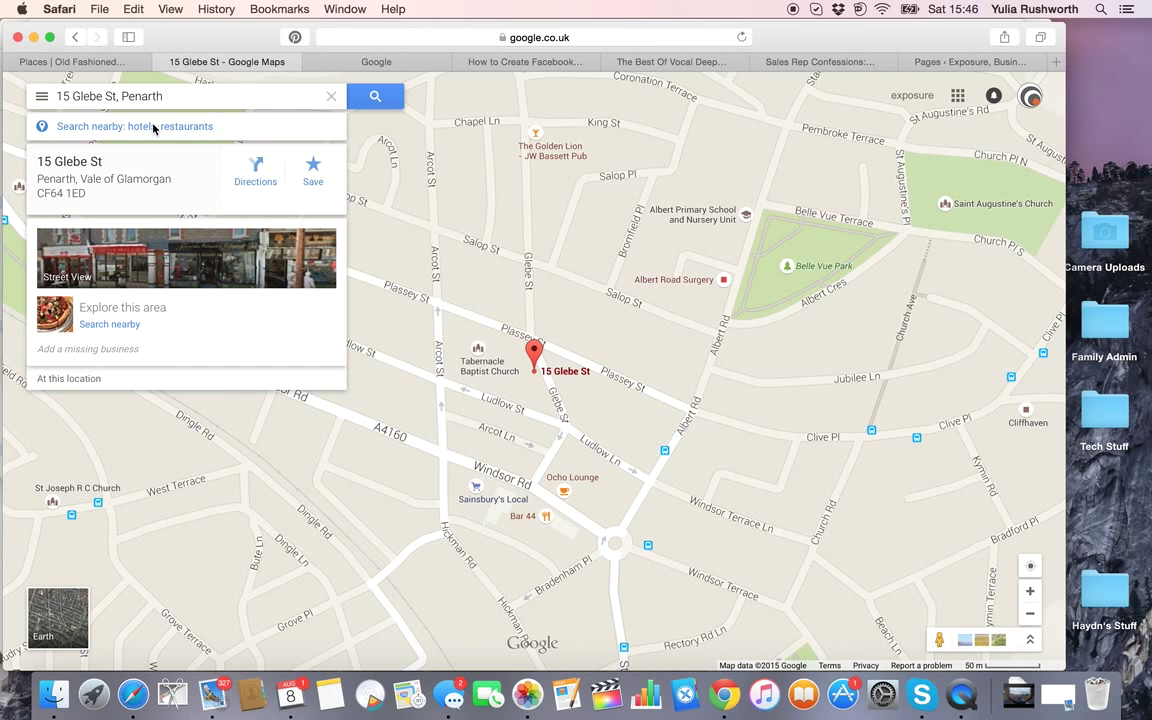
click(256, 170)
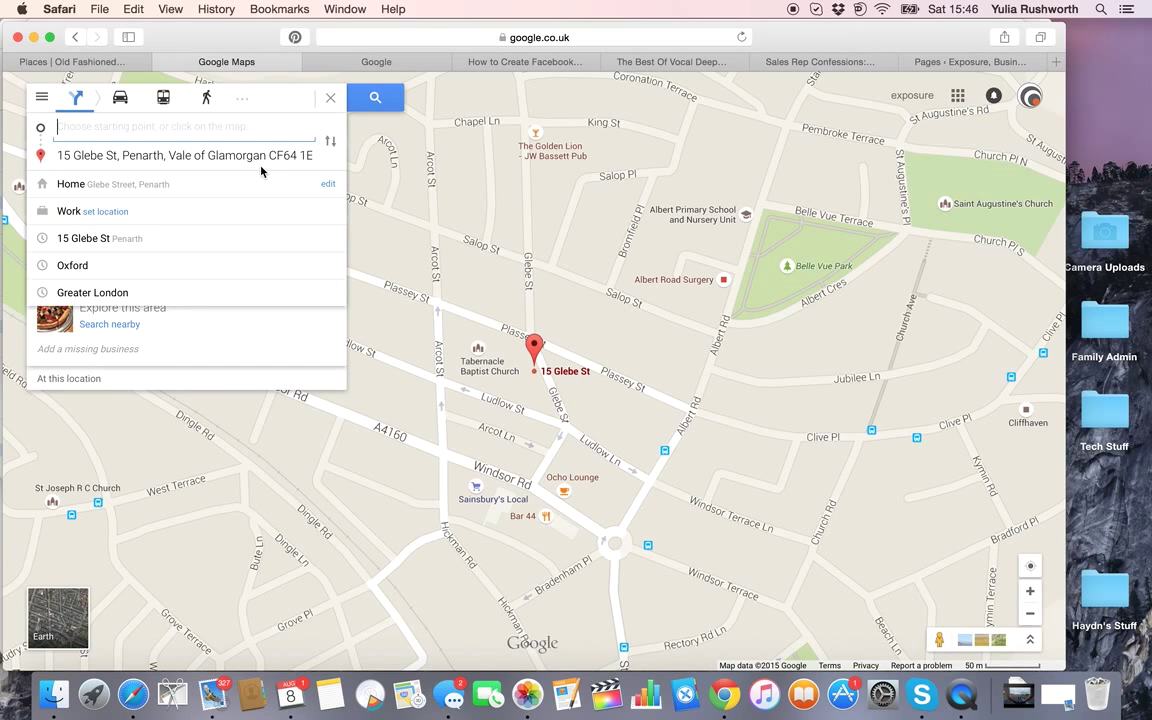
text(oxford)
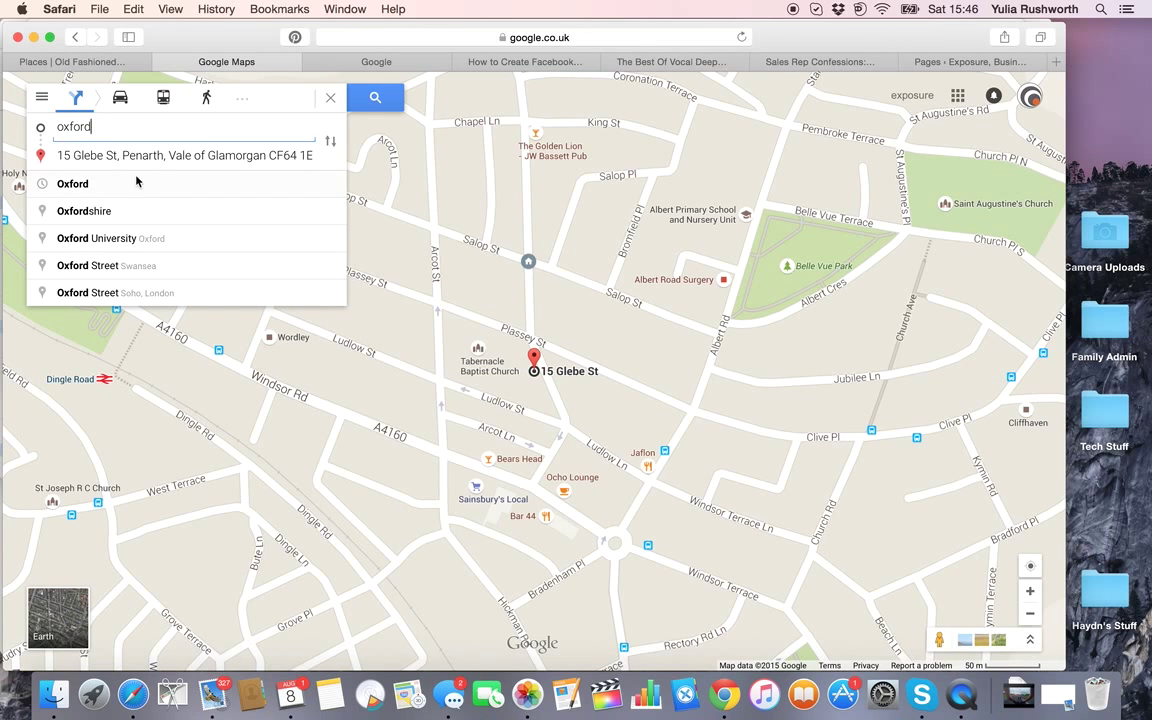
click(72, 184)
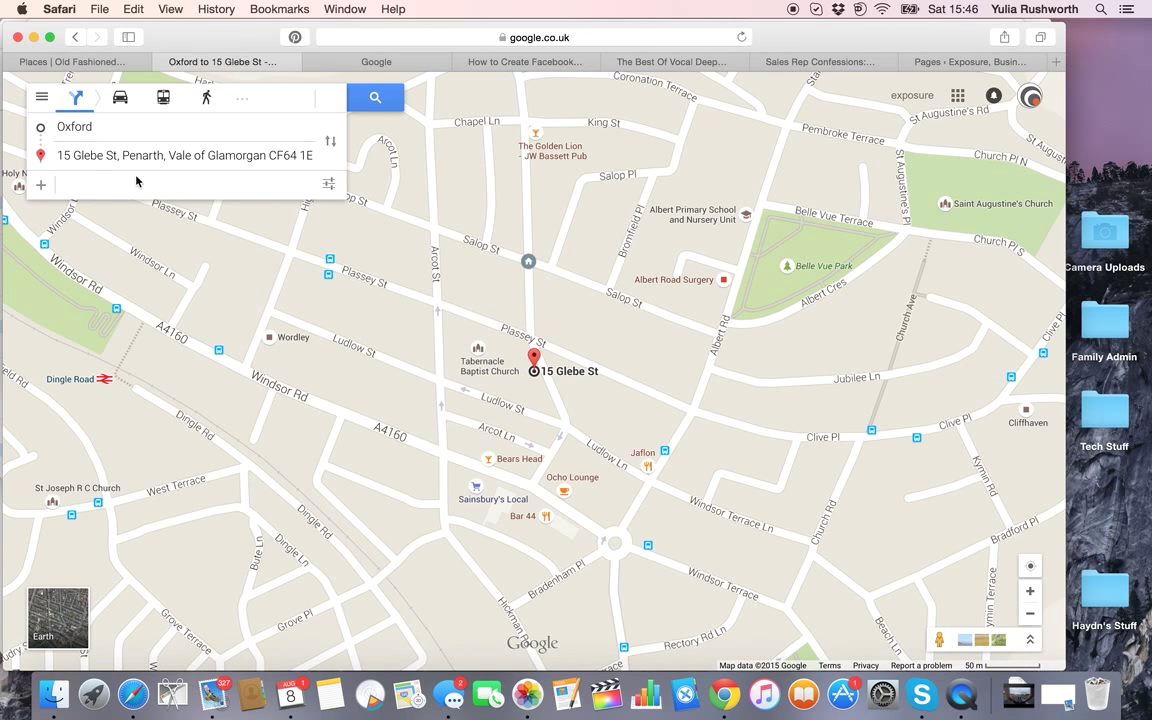
click(376, 96)
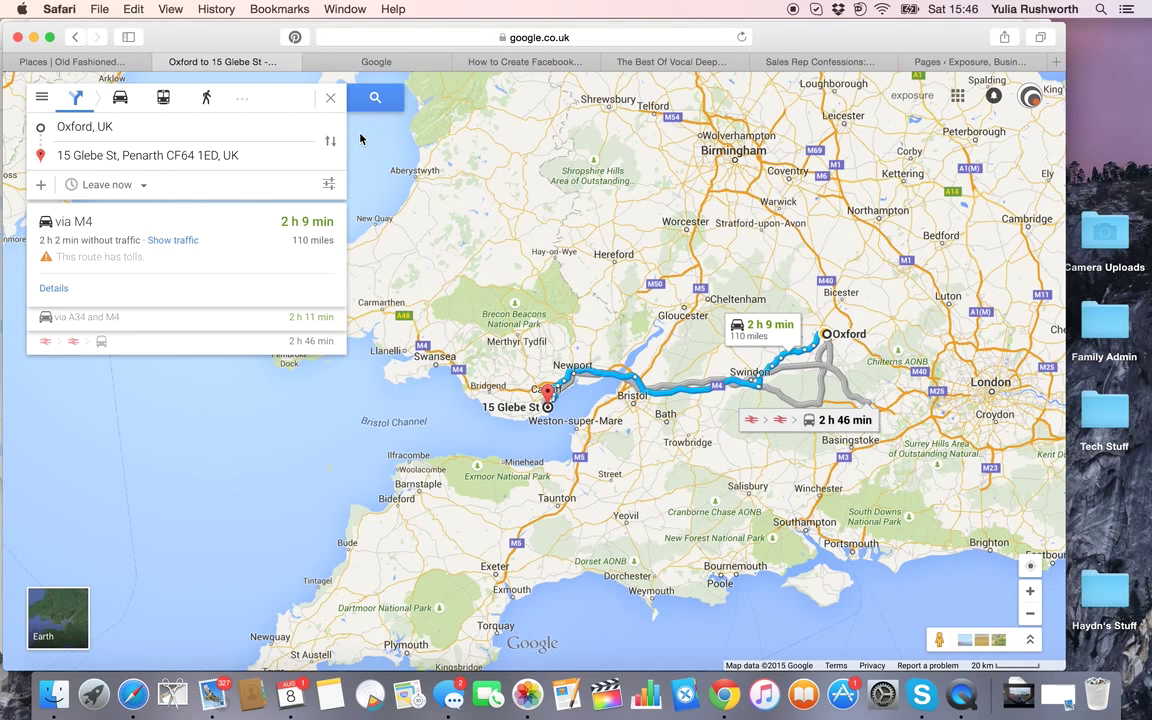
mouse_move(138, 204)
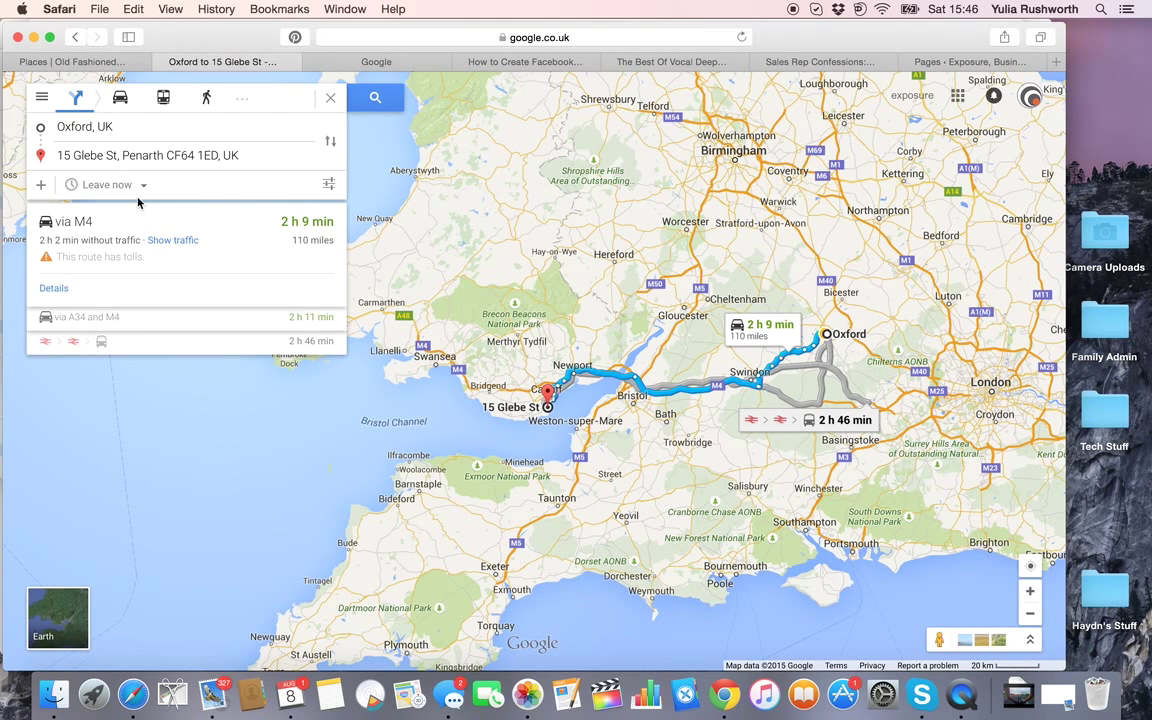
mouse_move(42, 112)
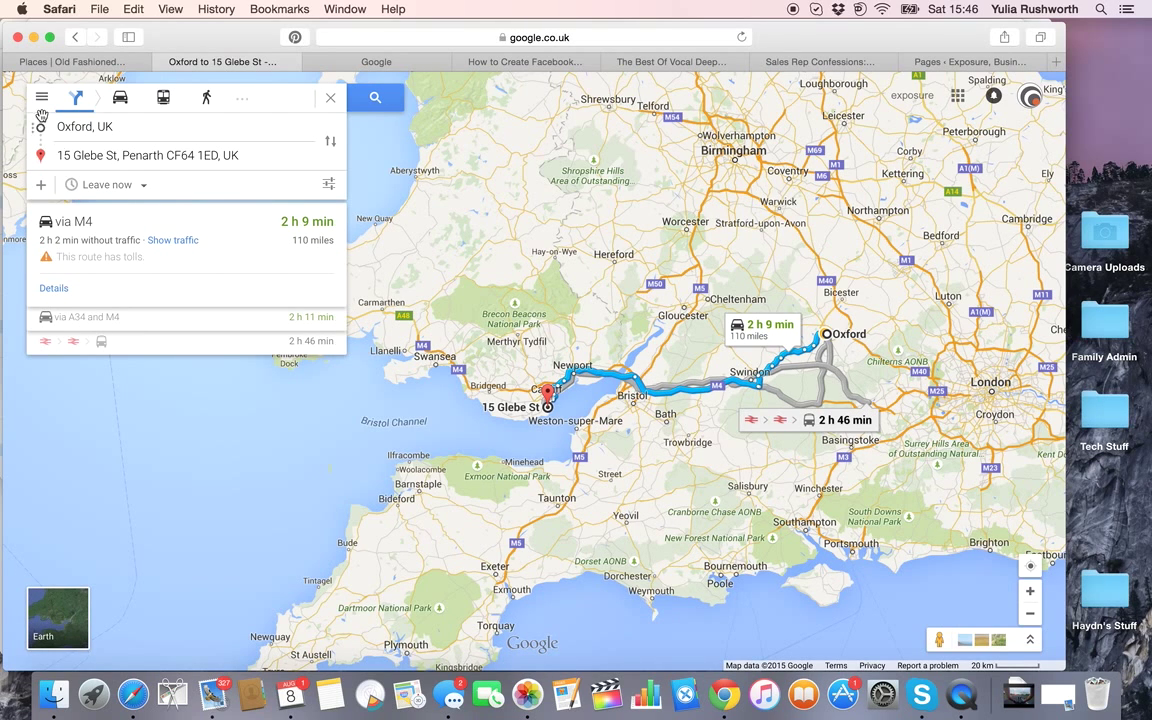
click(42, 96)
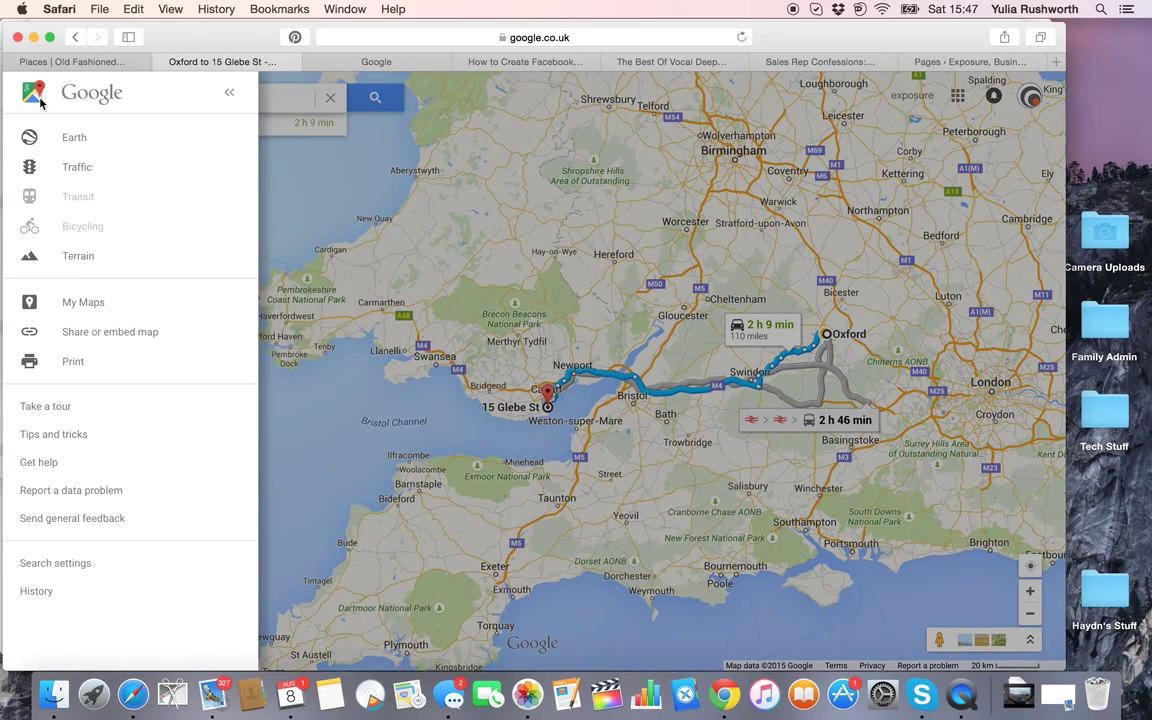
mouse_move(94, 336)
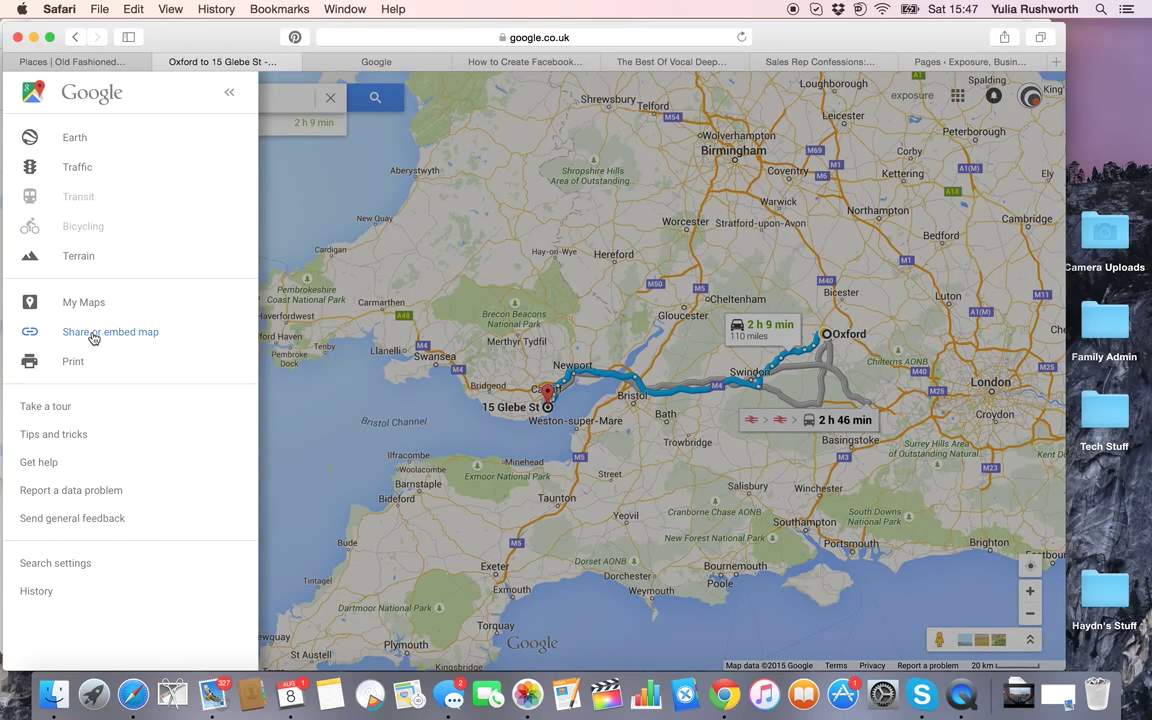
Step: Bring up the route's Share or embed map dialog and choose the Embed map option
click(110, 332)
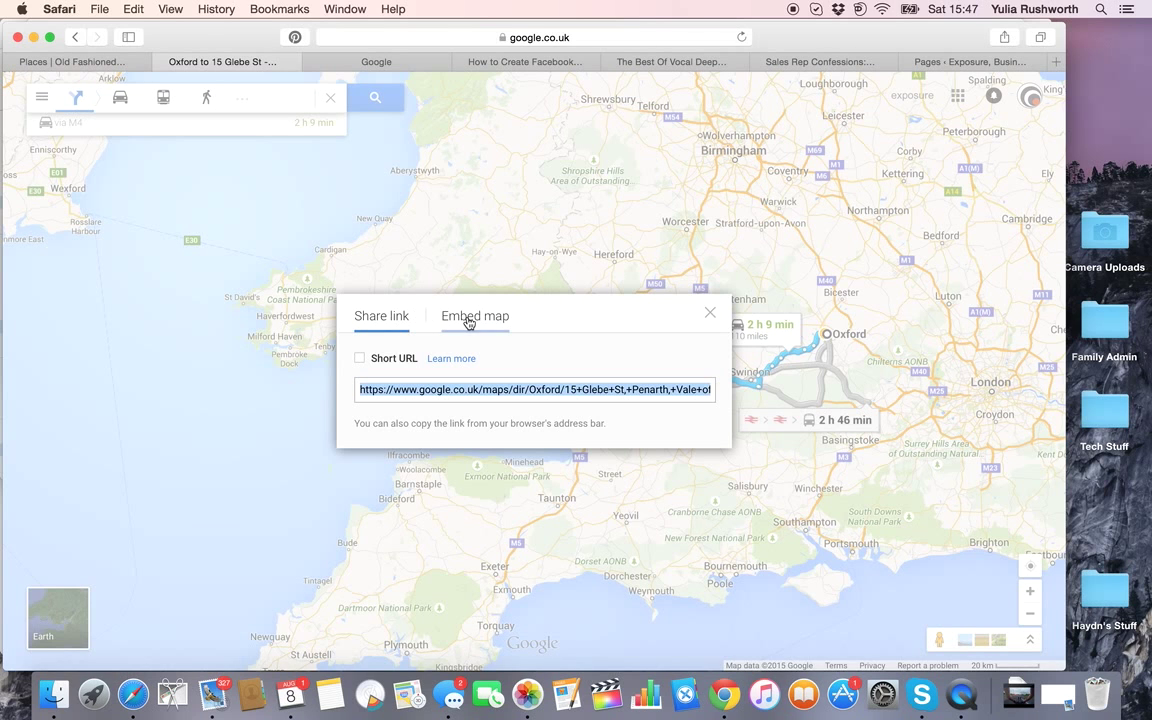
click(476, 316)
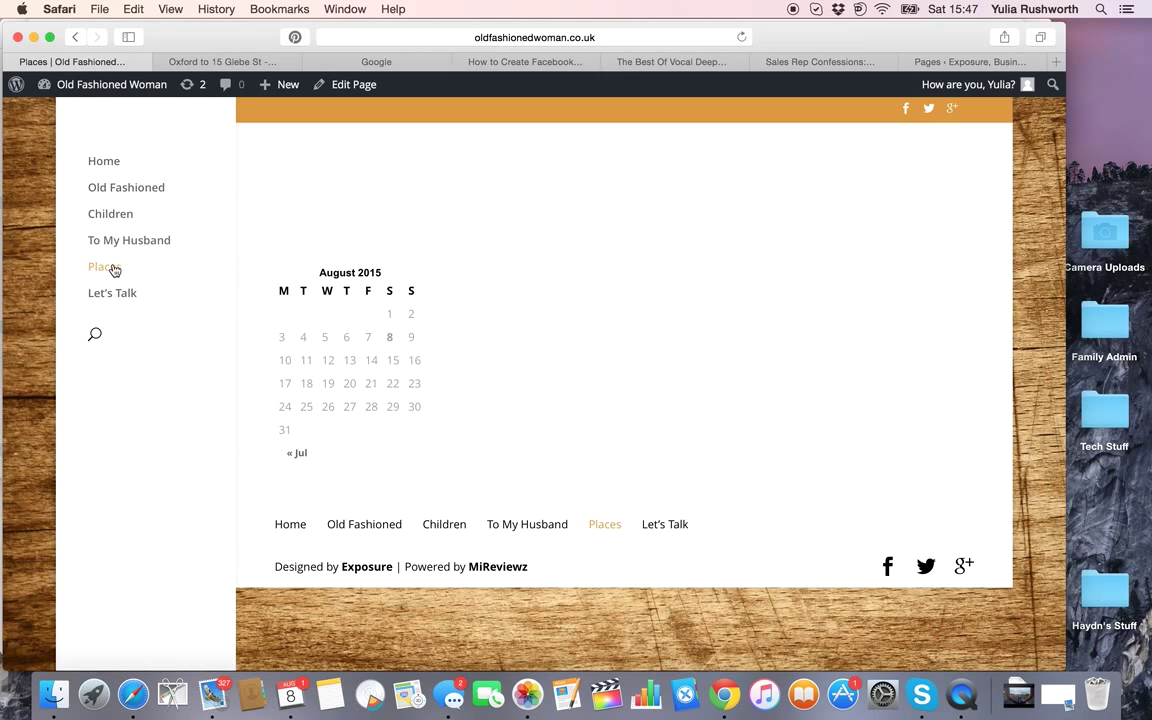
mouse_move(352, 84)
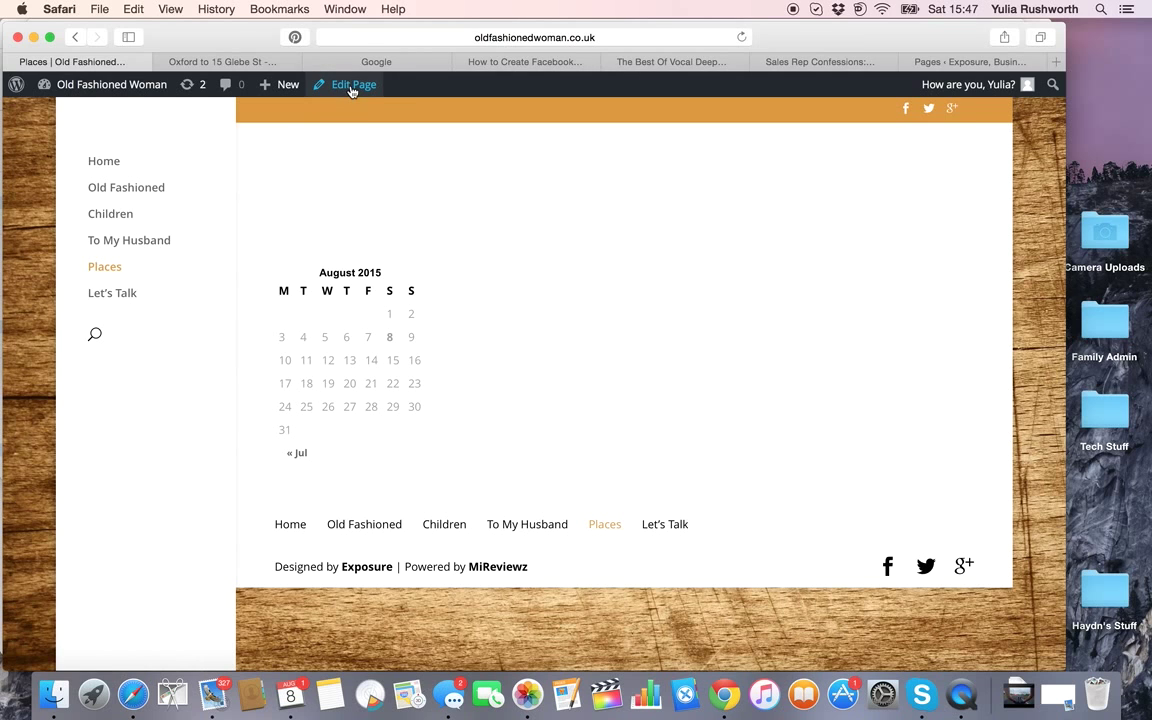
Step: Edit the Places page, add a Text module to the row holding the Google Maps iframe code, and save it
click(352, 84)
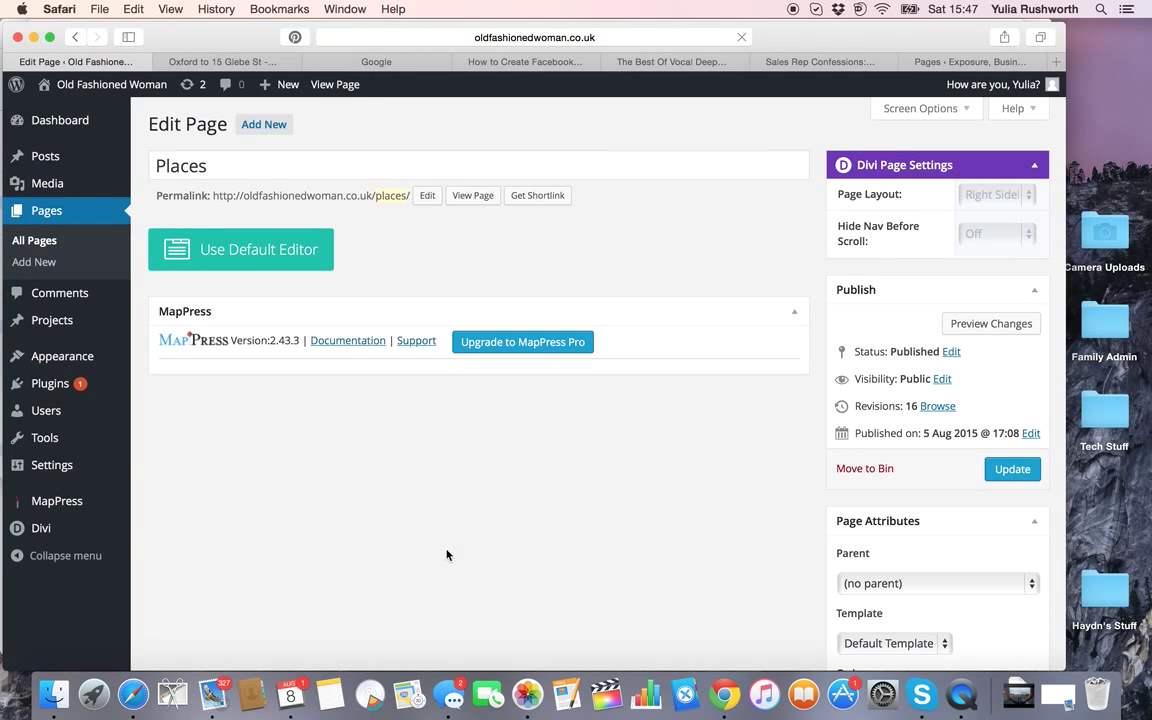
scroll(down, 3)
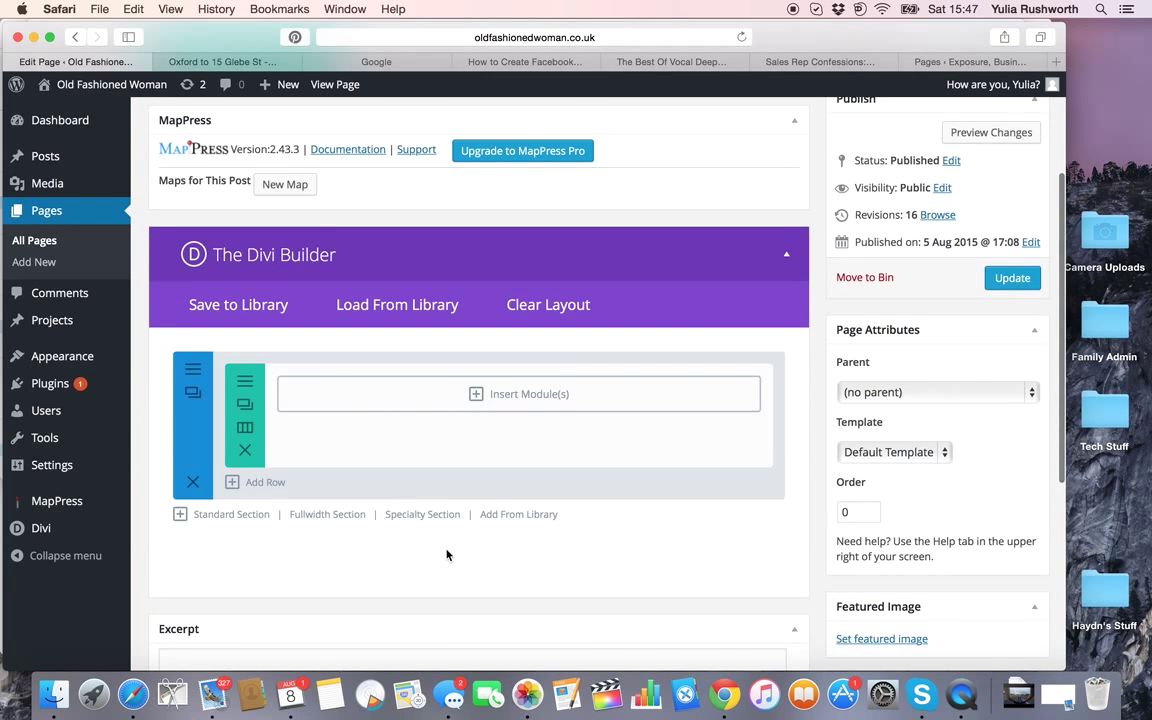
click(520, 392)
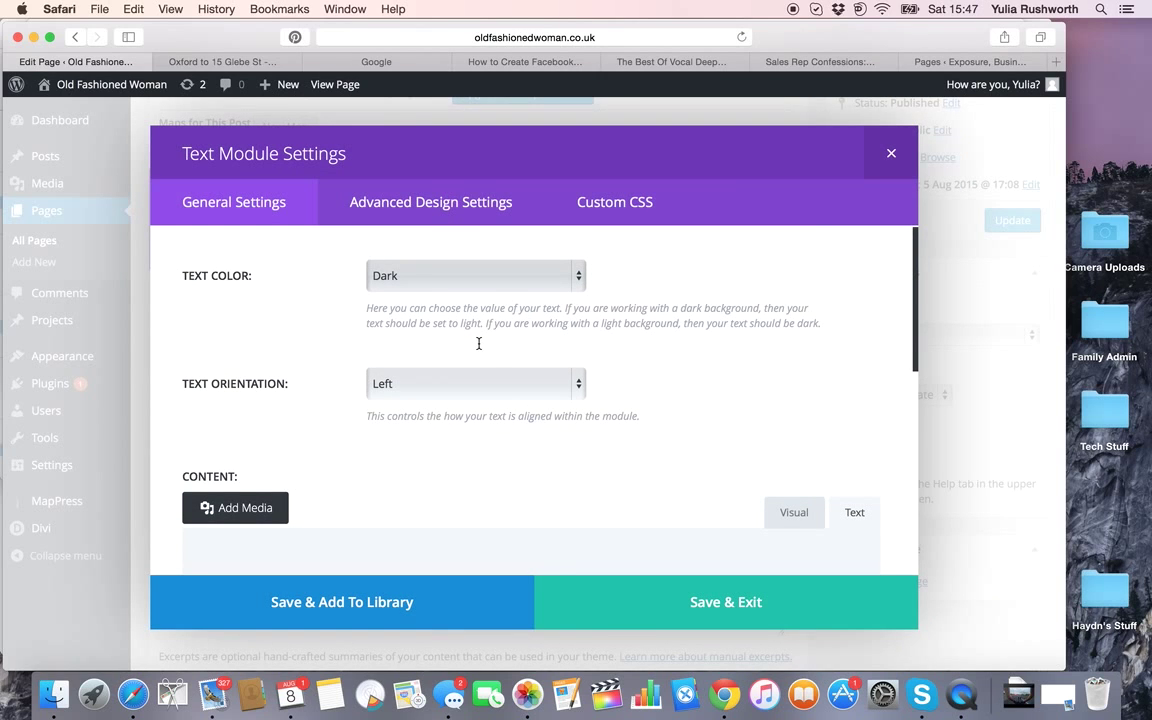
scroll(down, 3)
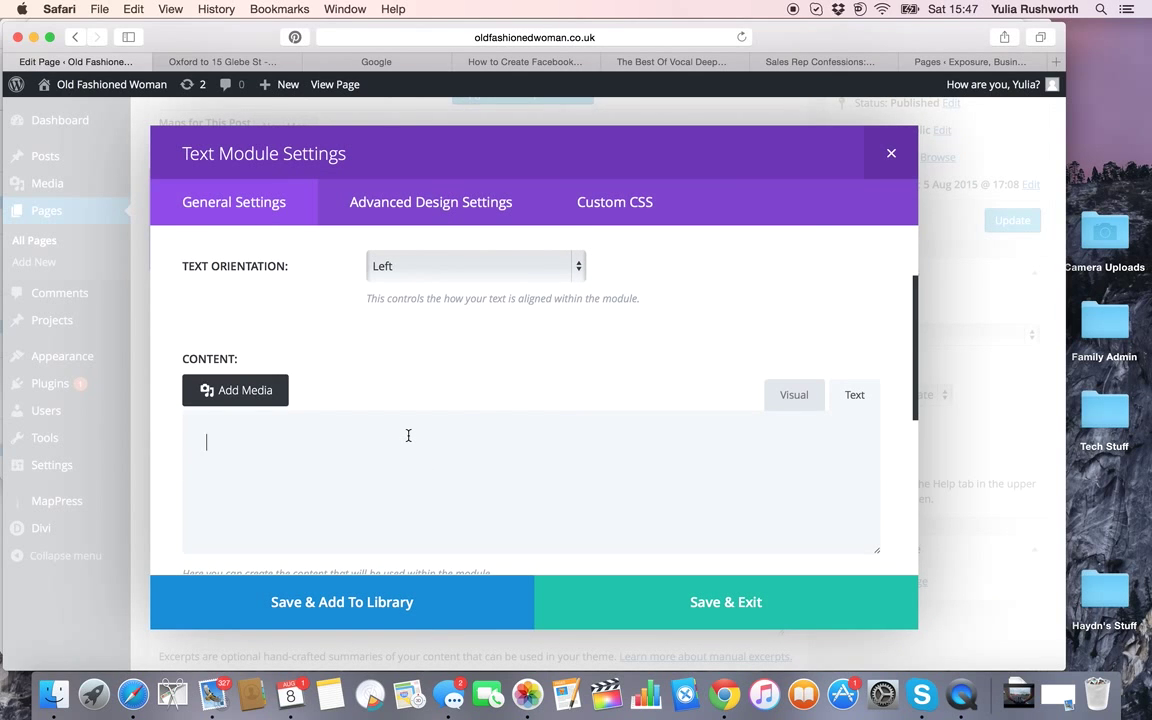
mouse_move(572, 476)
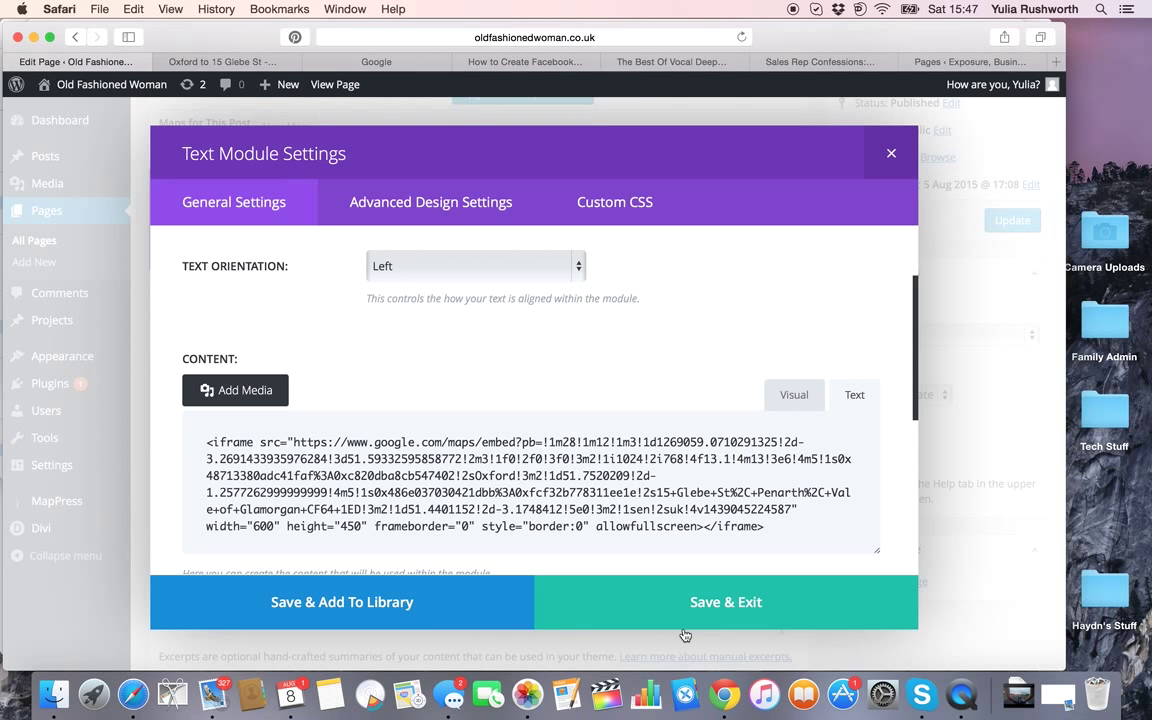
click(726, 600)
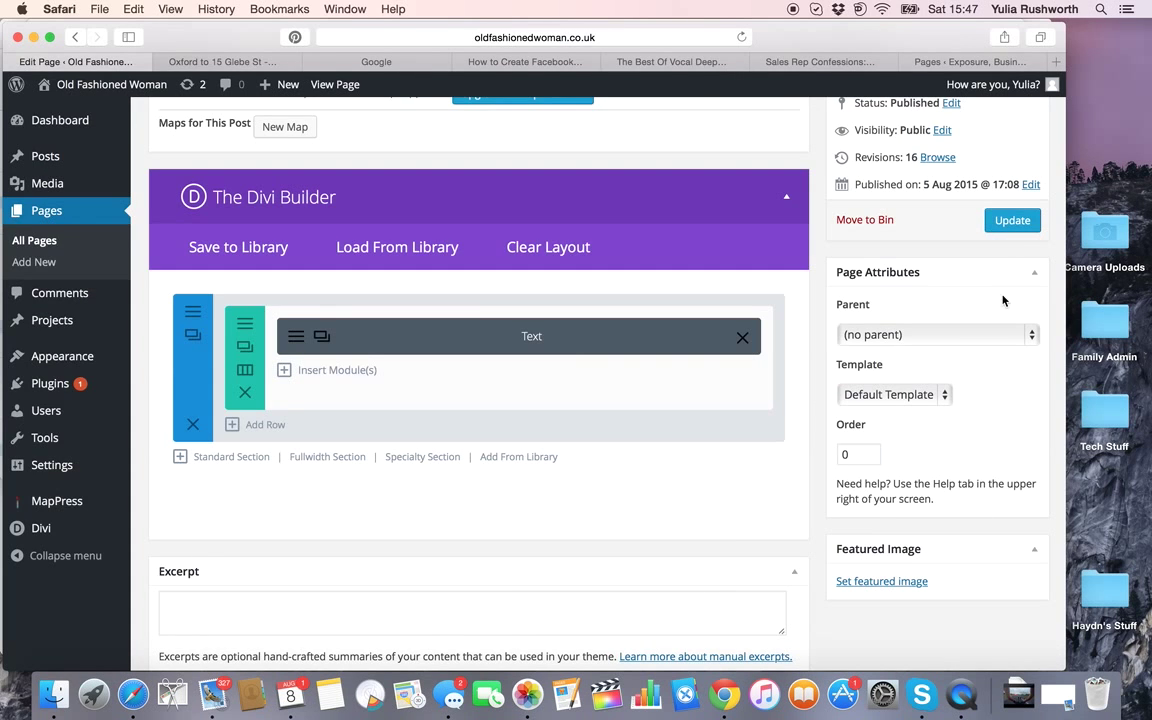
Step: Update the Places page, check the left-aligned route map on the live page, and return to editing
click(1012, 220)
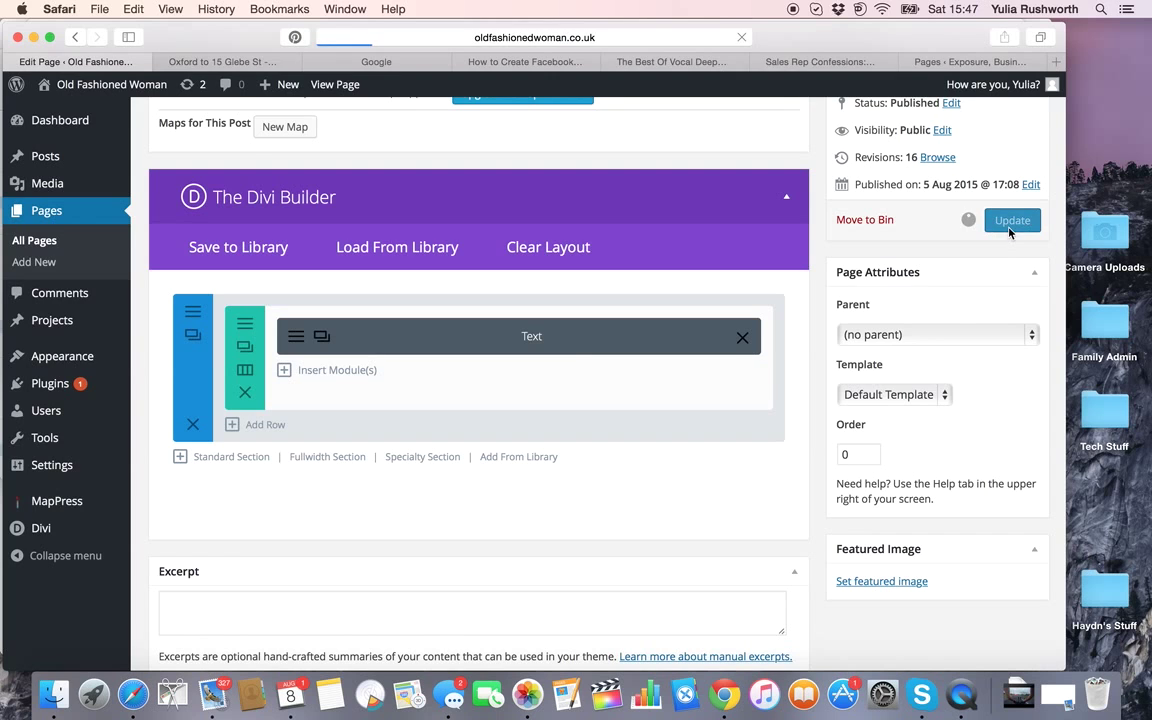
click(1012, 218)
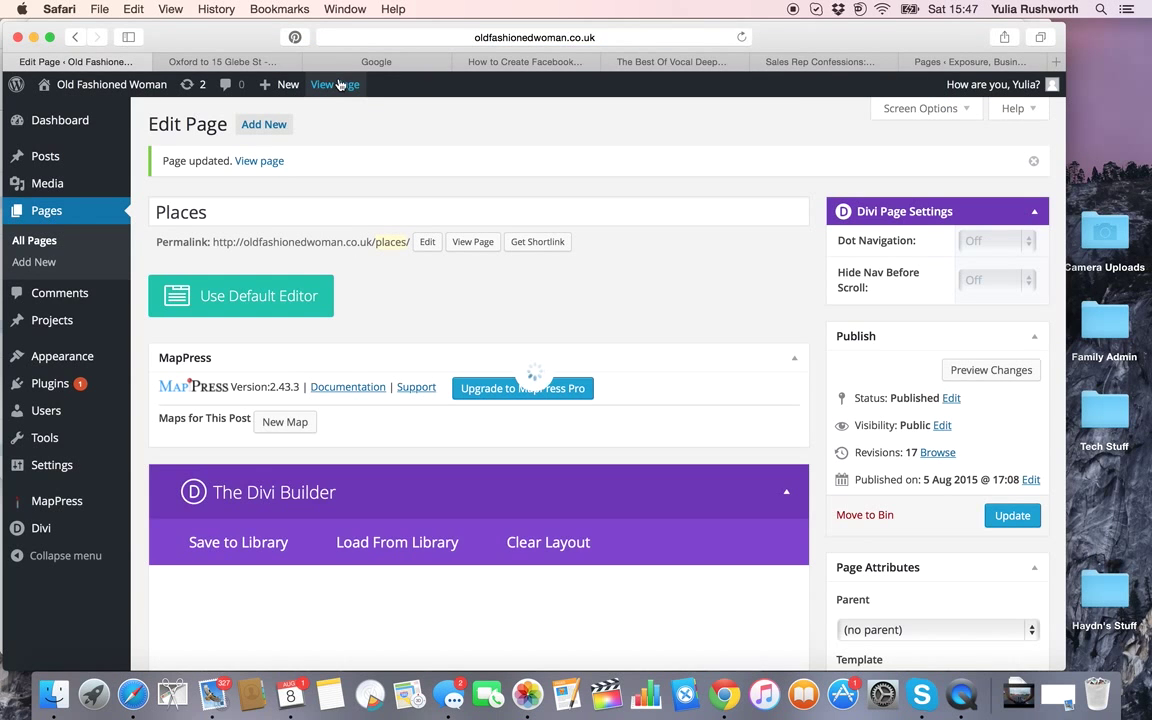
click(336, 84)
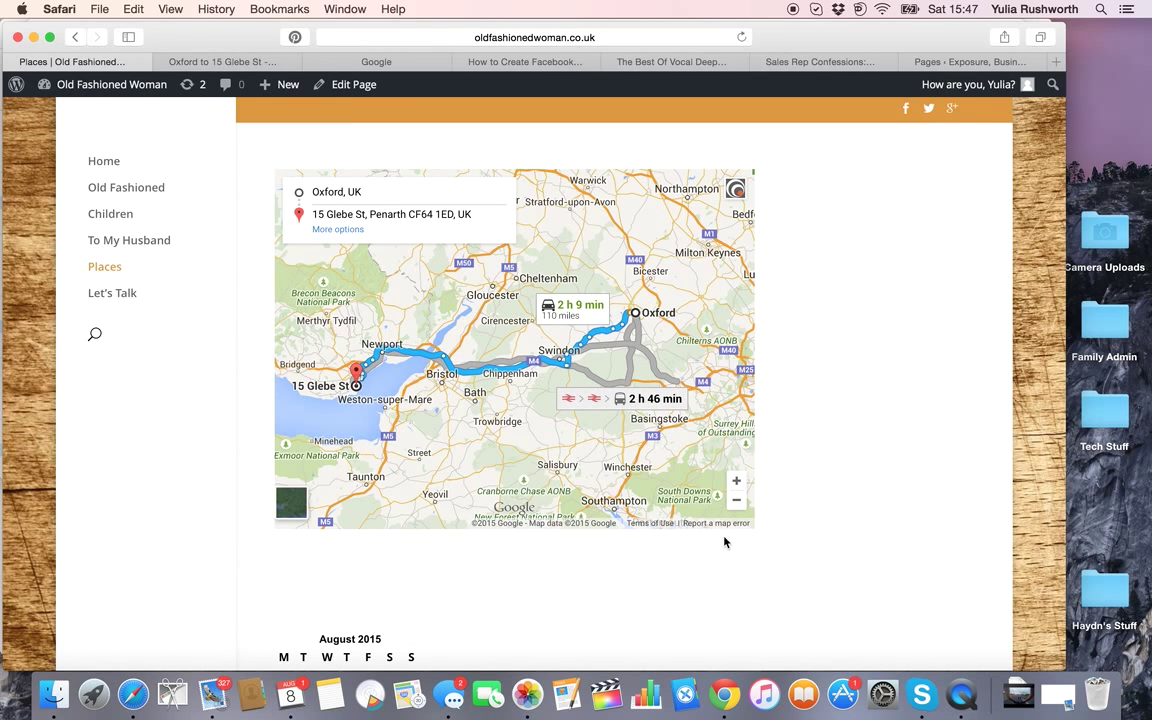
mouse_move(400, 152)
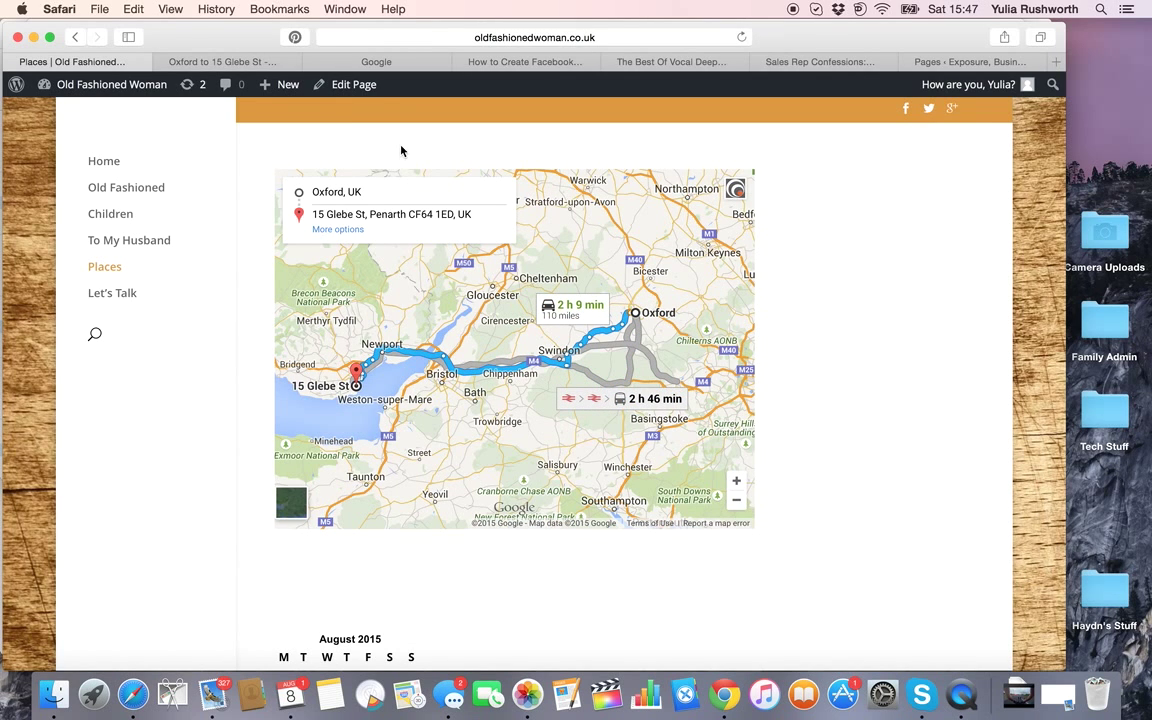
click(352, 84)
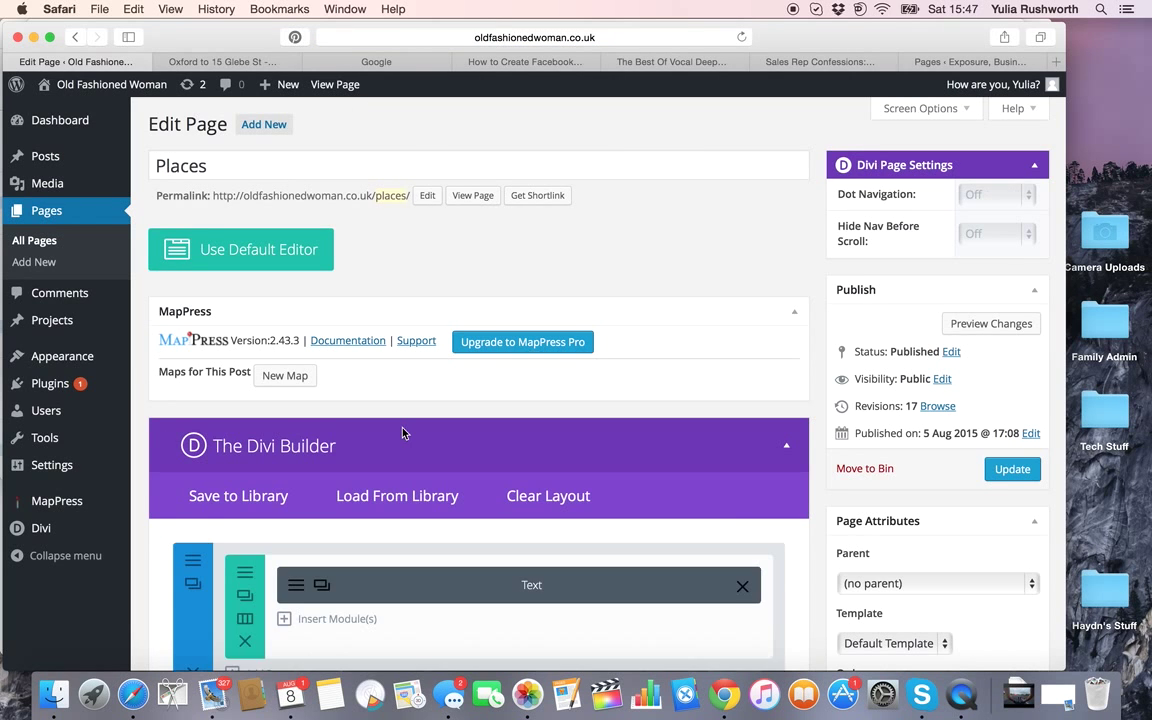
Step: Set the map Text module's orientation to Center, update the page, and view the centred map live
scroll(down, 3)
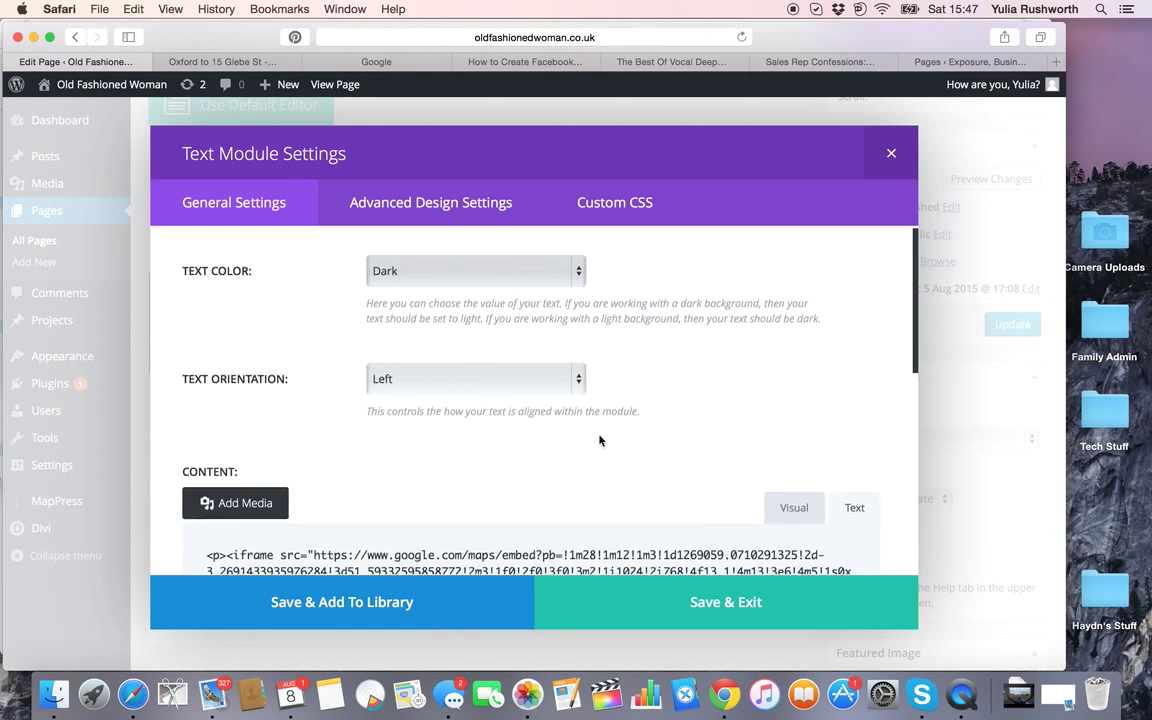
scroll(down, 3)
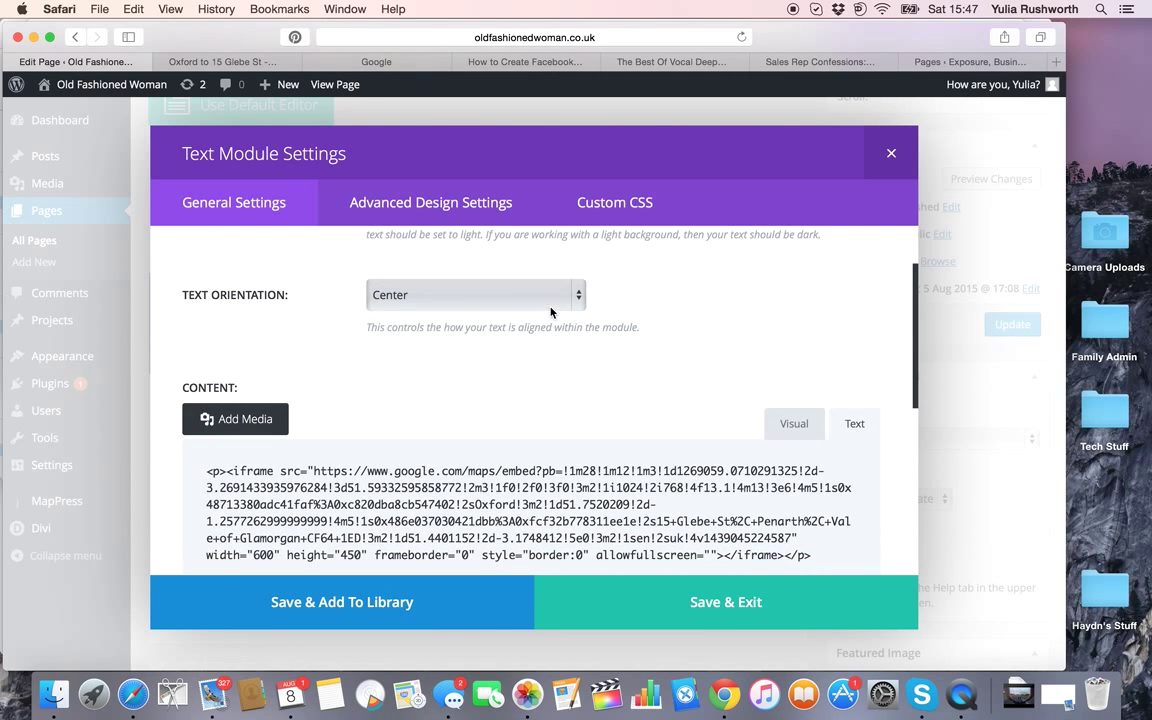
click(726, 600)
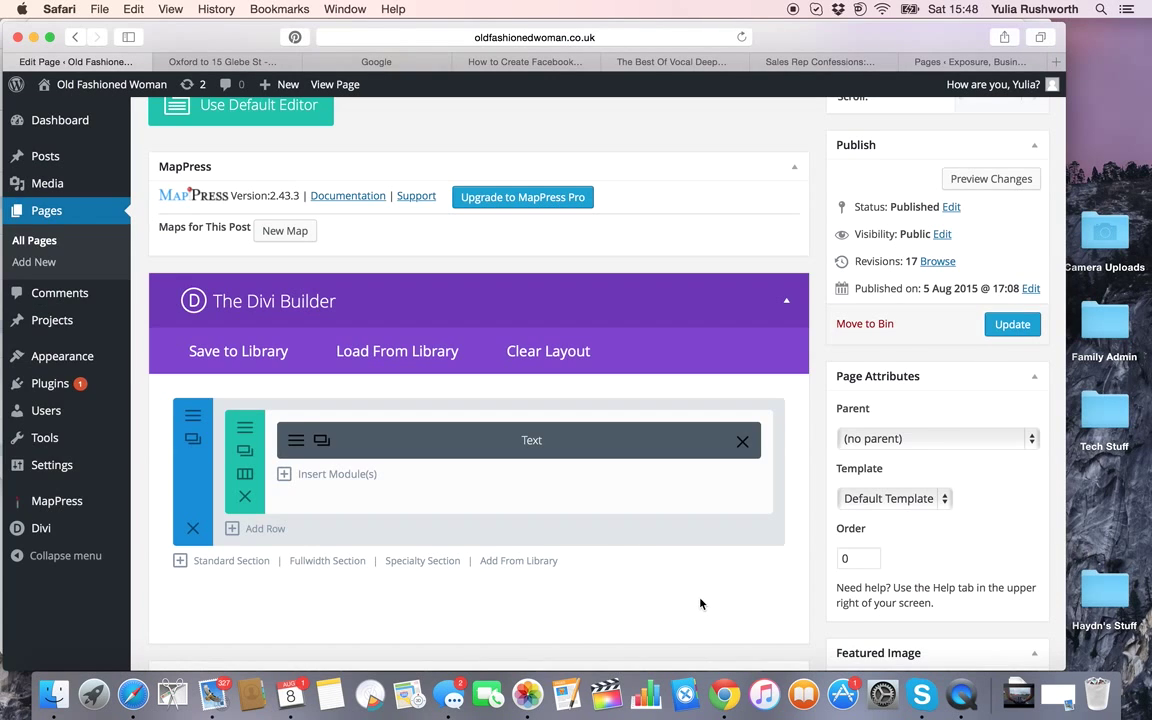
click(1012, 324)
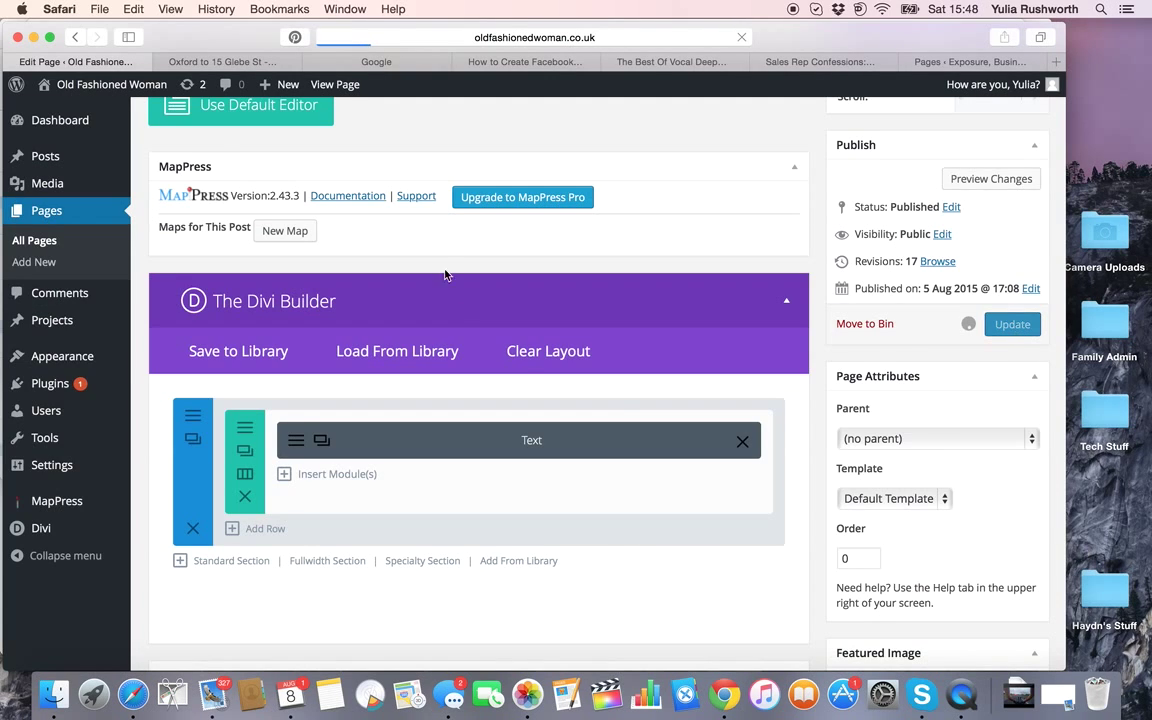
click(336, 84)
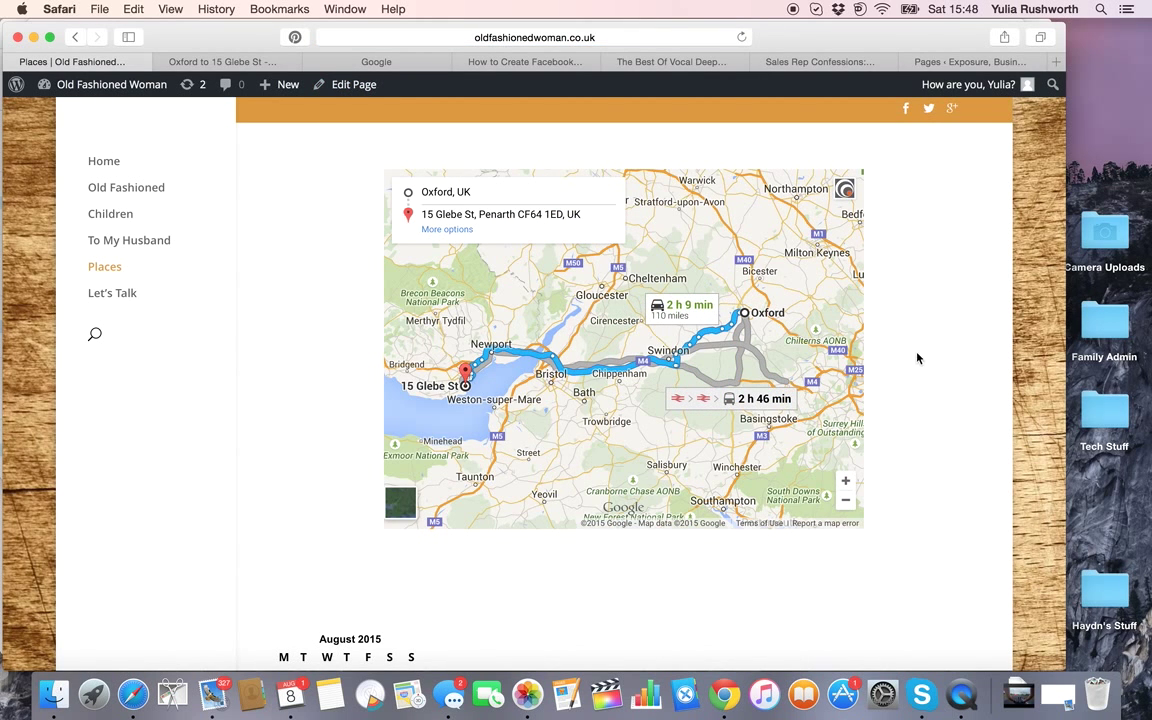
mouse_move(980, 398)
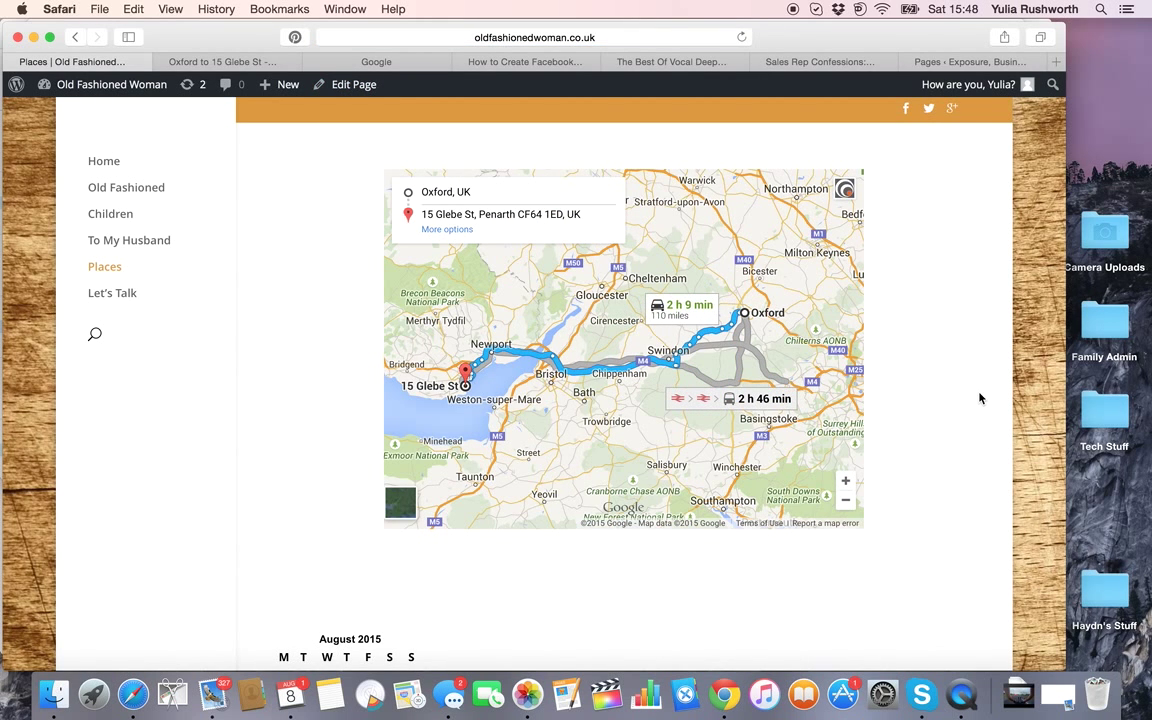
mouse_move(728, 414)
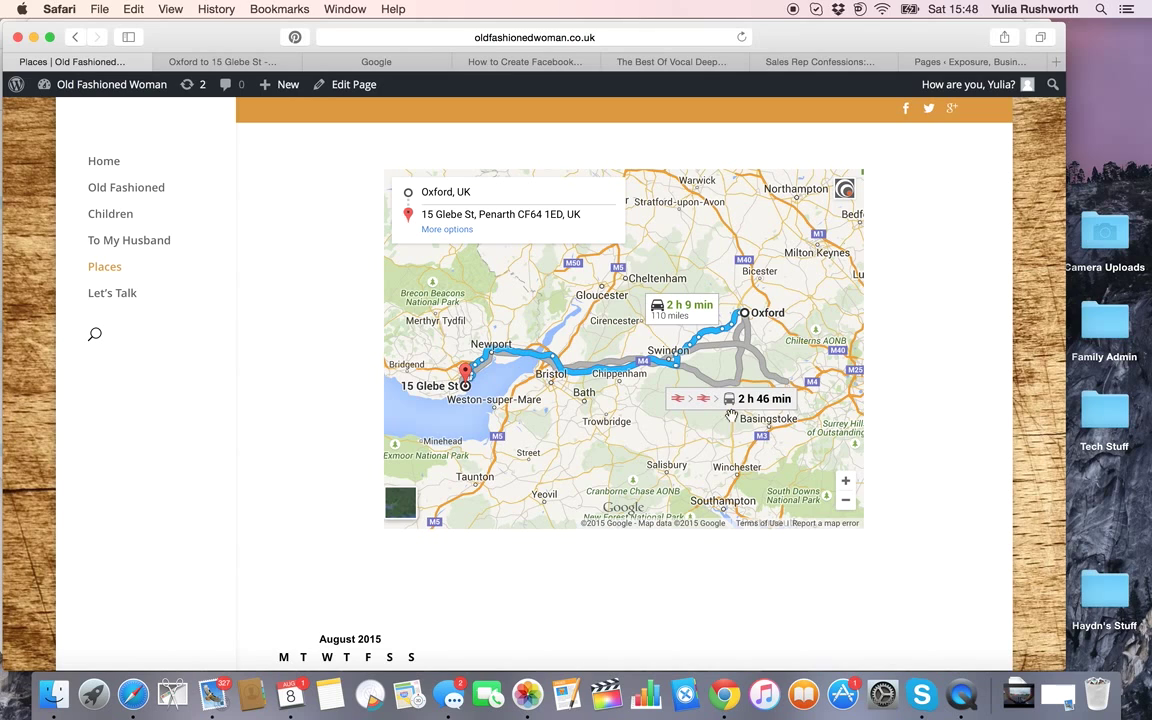
mouse_move(550, 576)
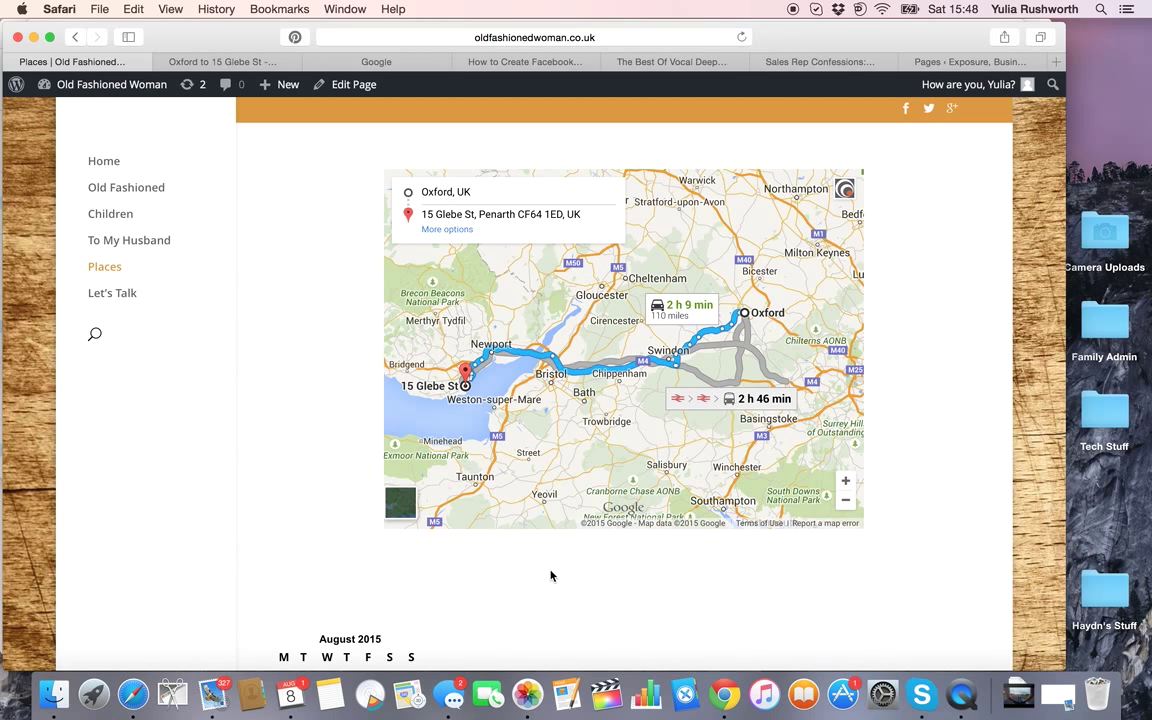
mouse_move(1002, 188)
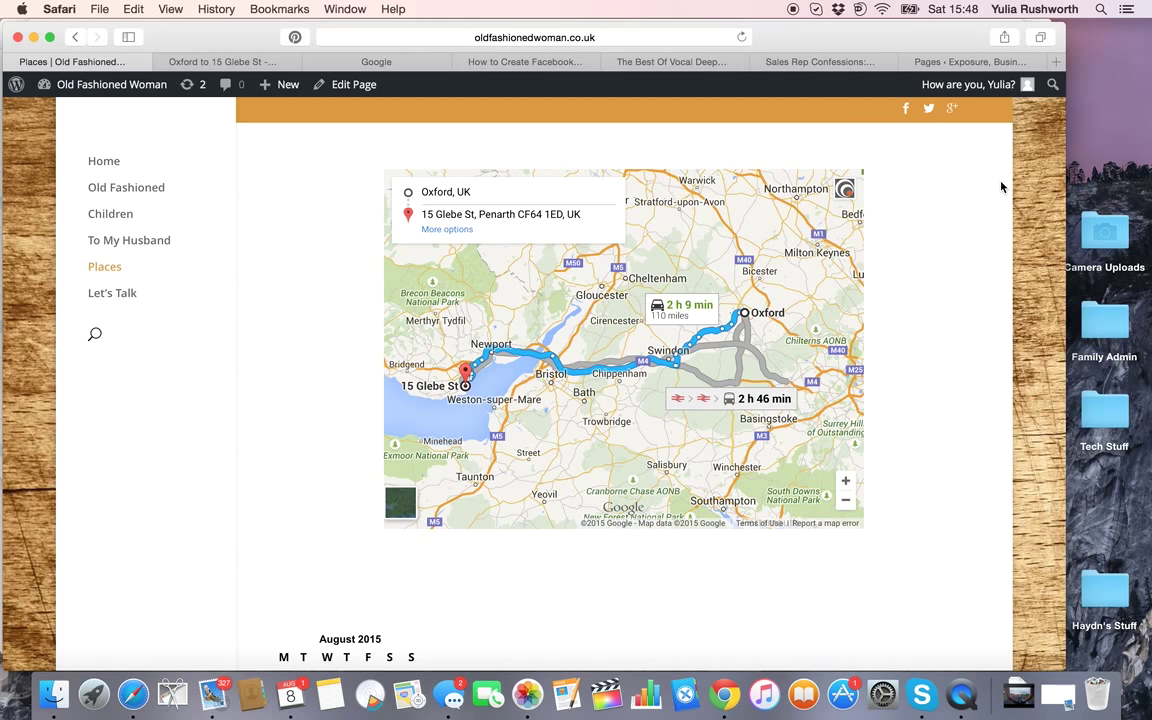
mouse_move(796, 16)
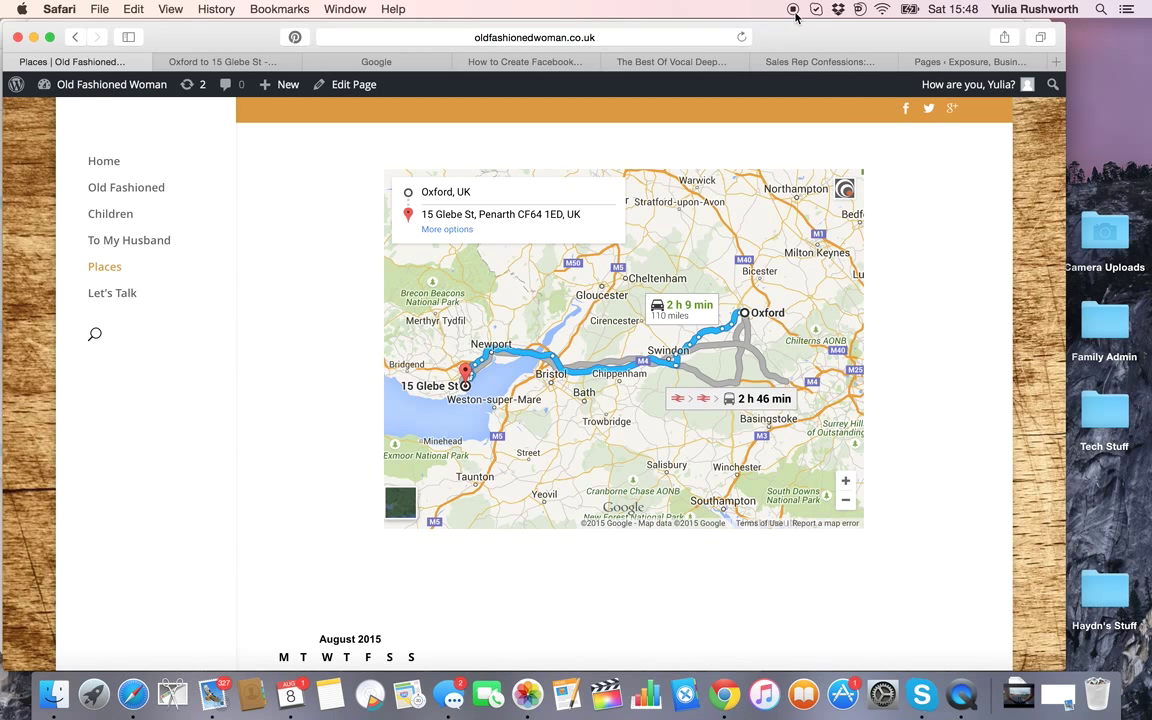